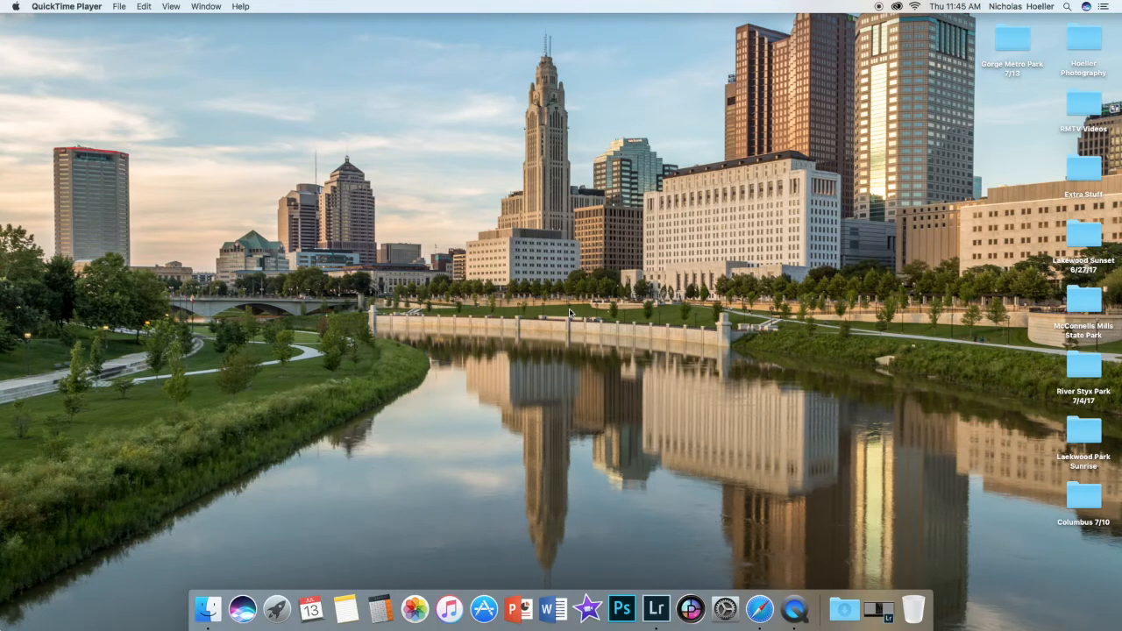
mouse_move(557, 312)
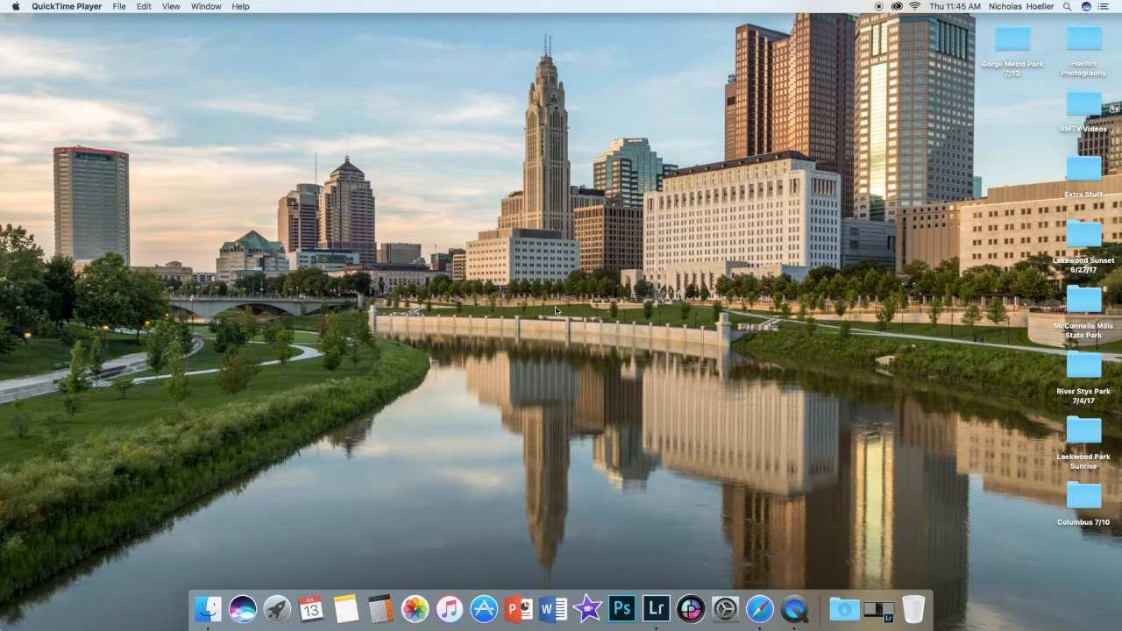
mouse_move(880, 623)
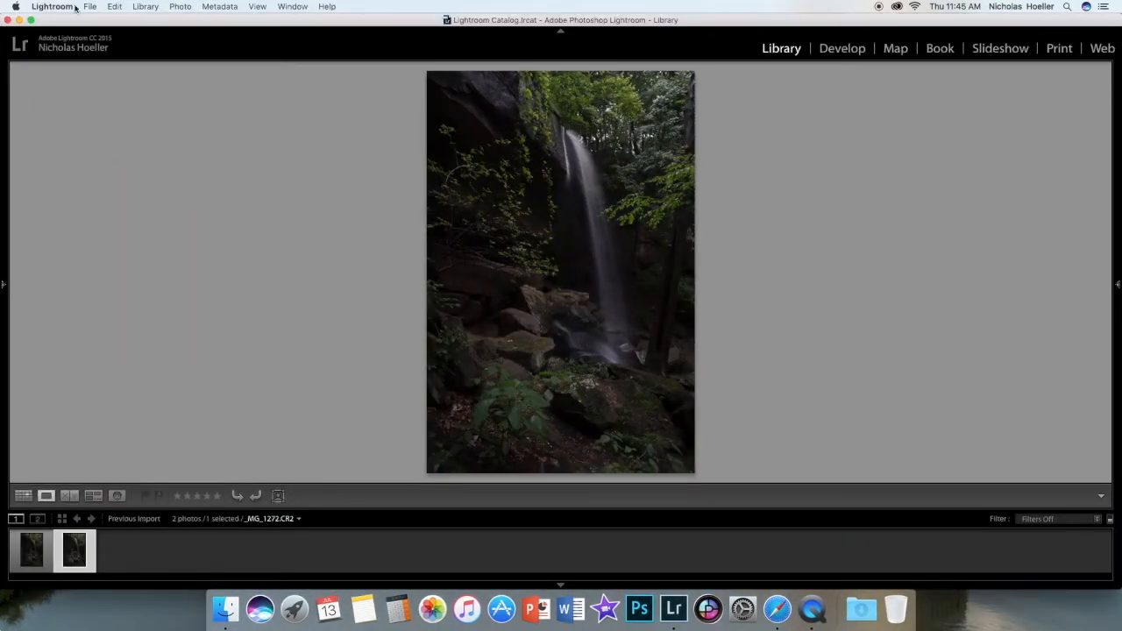
mouse_move(1027, 348)
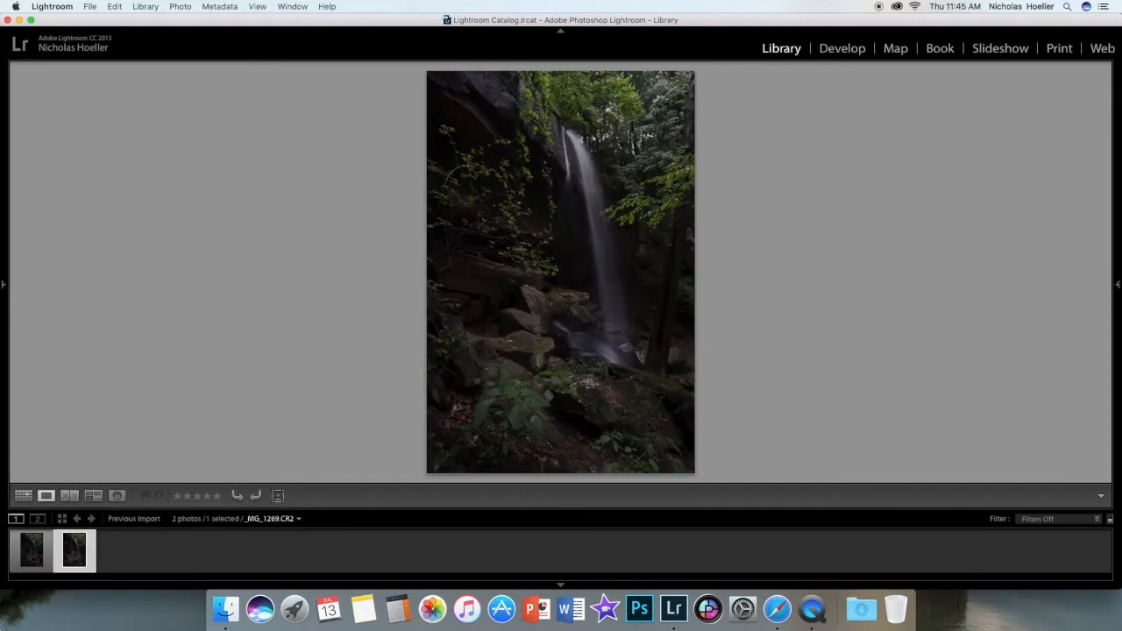
- Move to the waterfall photo and bring it into the Develop module for editing
key(right)
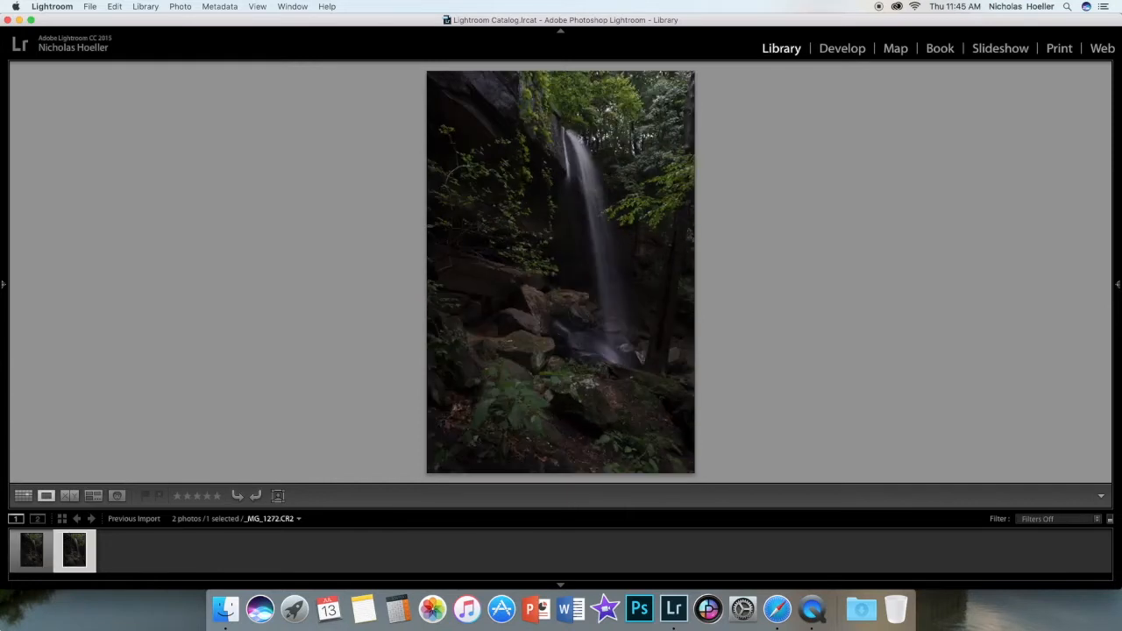
mouse_move(784, 168)
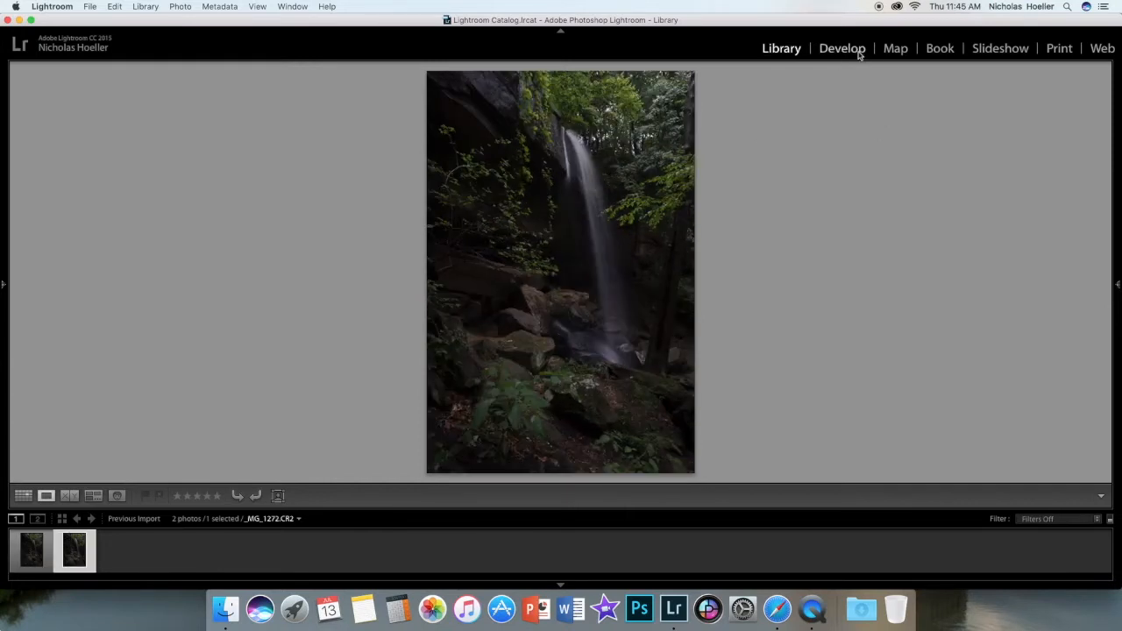
click(841, 49)
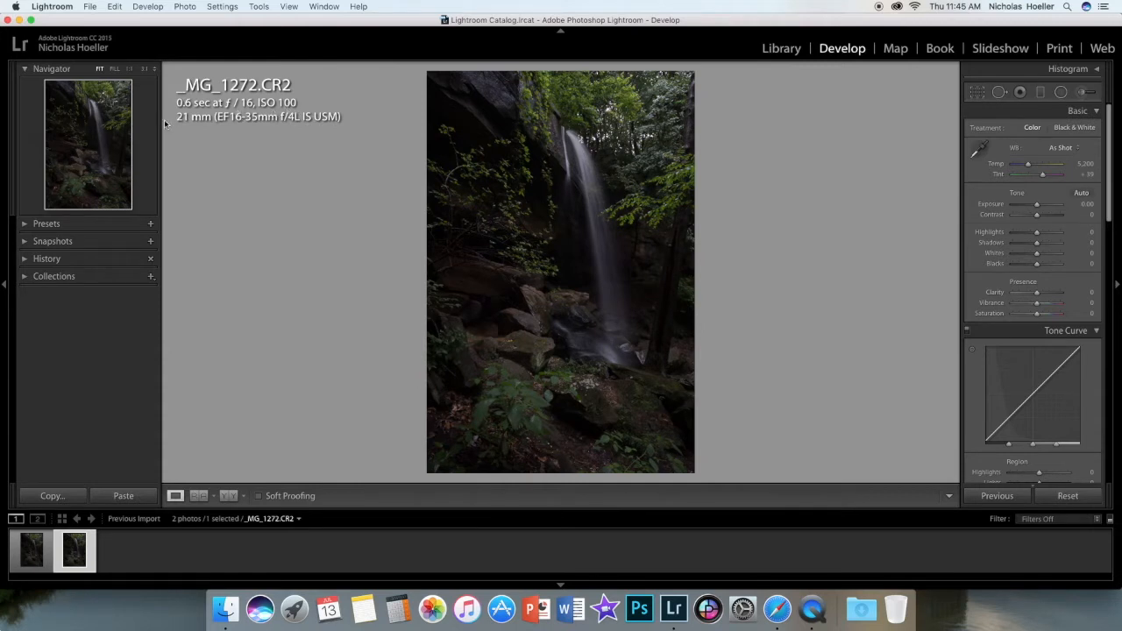
mouse_move(254, 127)
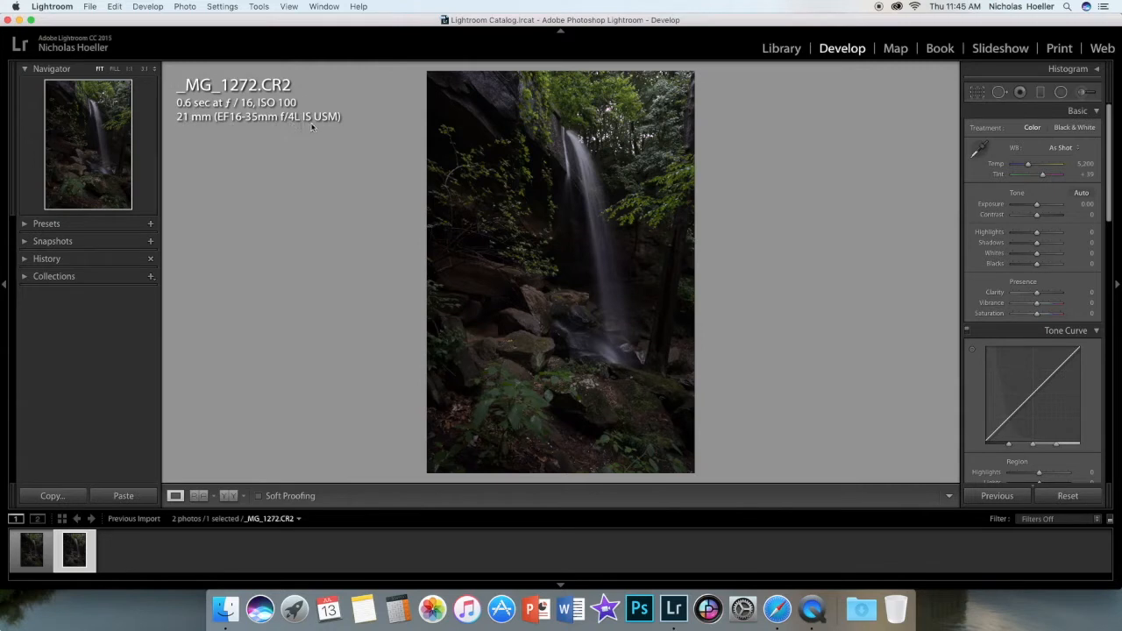
mouse_move(747, 101)
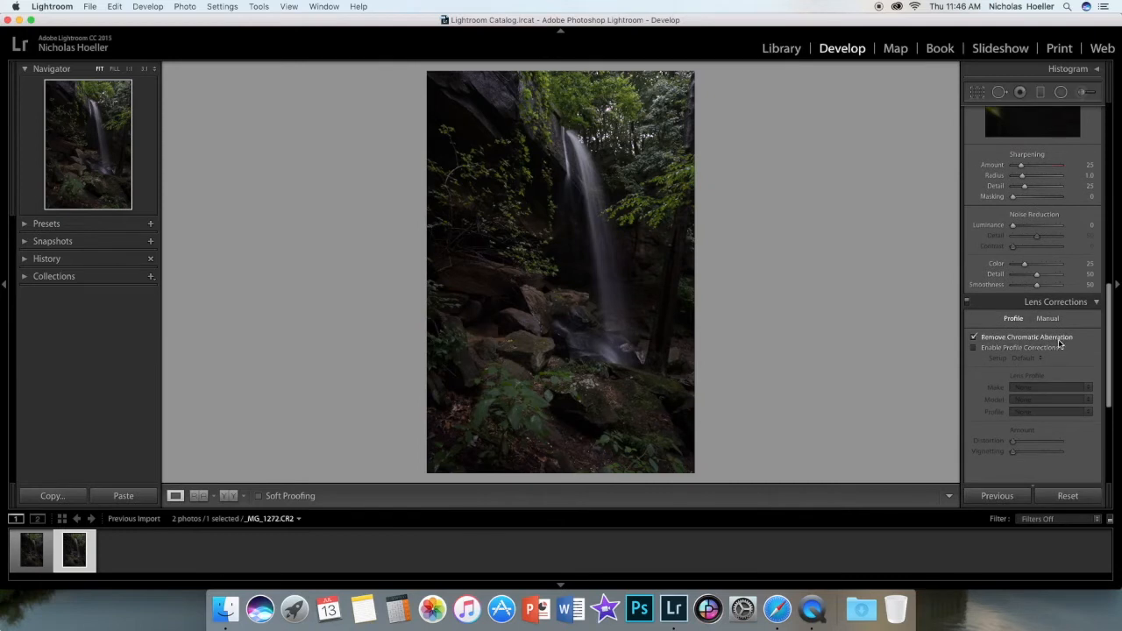
- Return the right panel to the Basic tone and colour adjustments
click(975, 347)
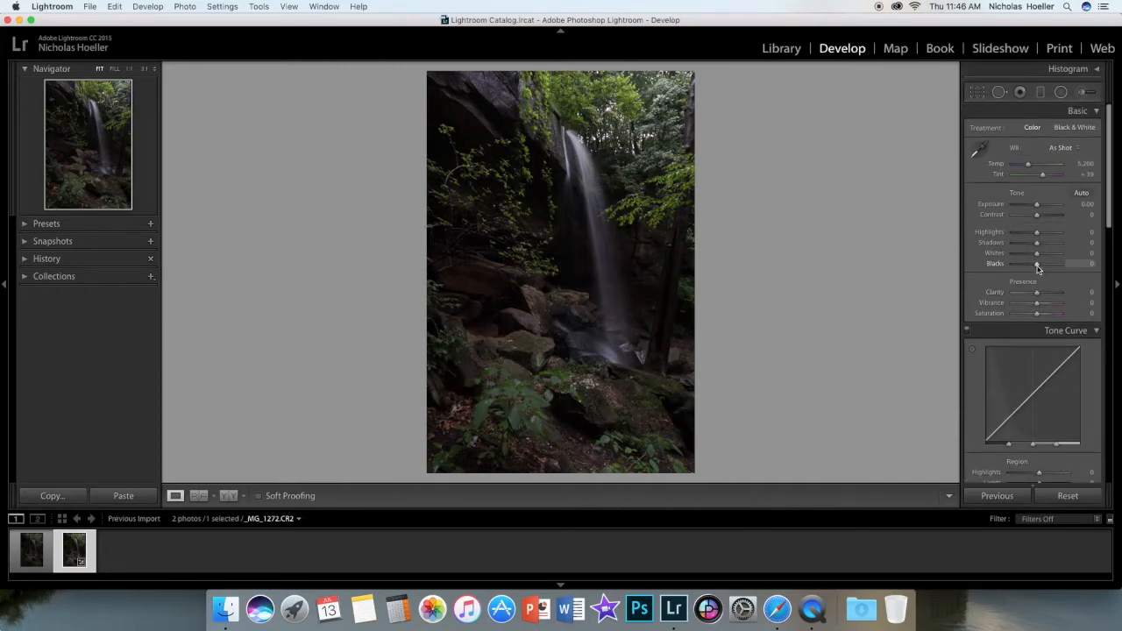
- Pull Highlights down, lift Shadows, and raise Whites to just short of clipping
drag(1036, 231, 1042, 232)
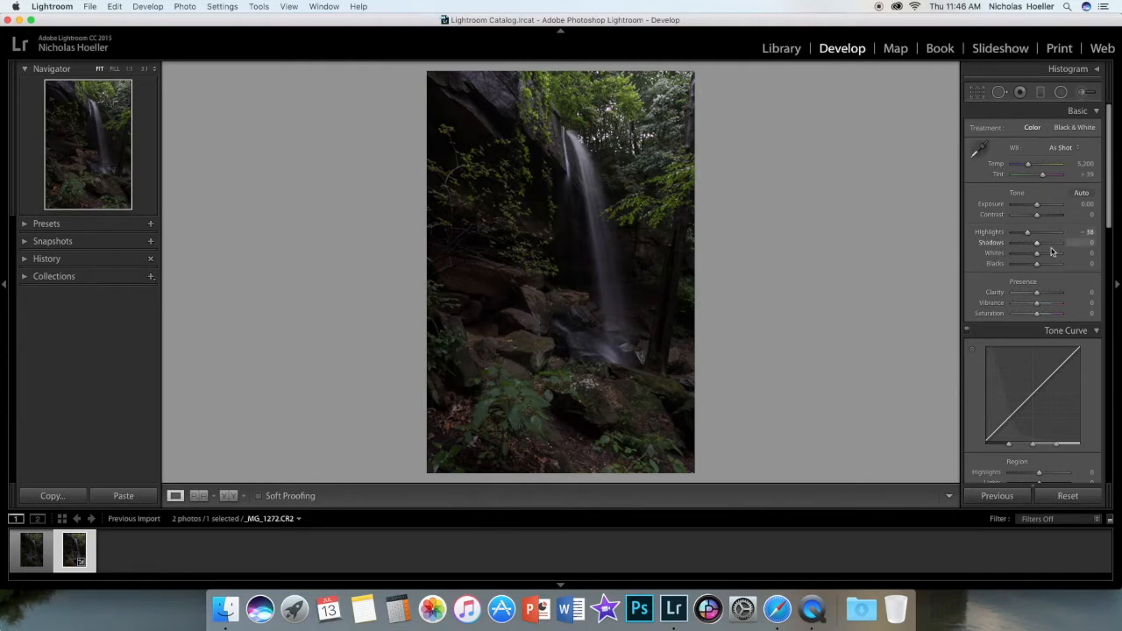
mouse_move(1038, 247)
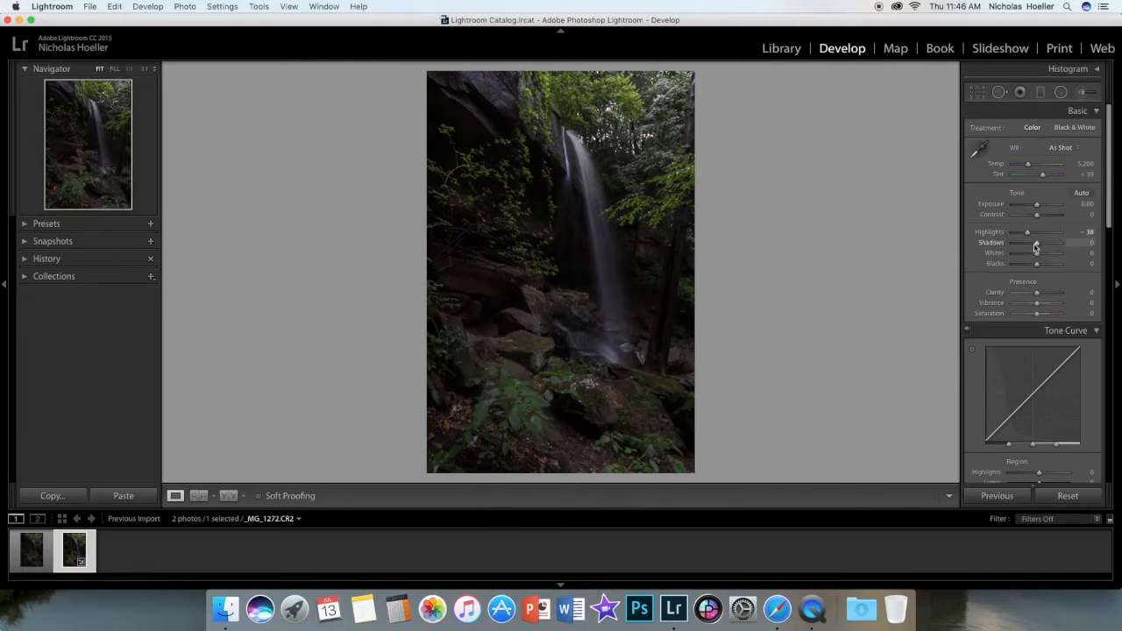
drag(1037, 242, 1059, 242)
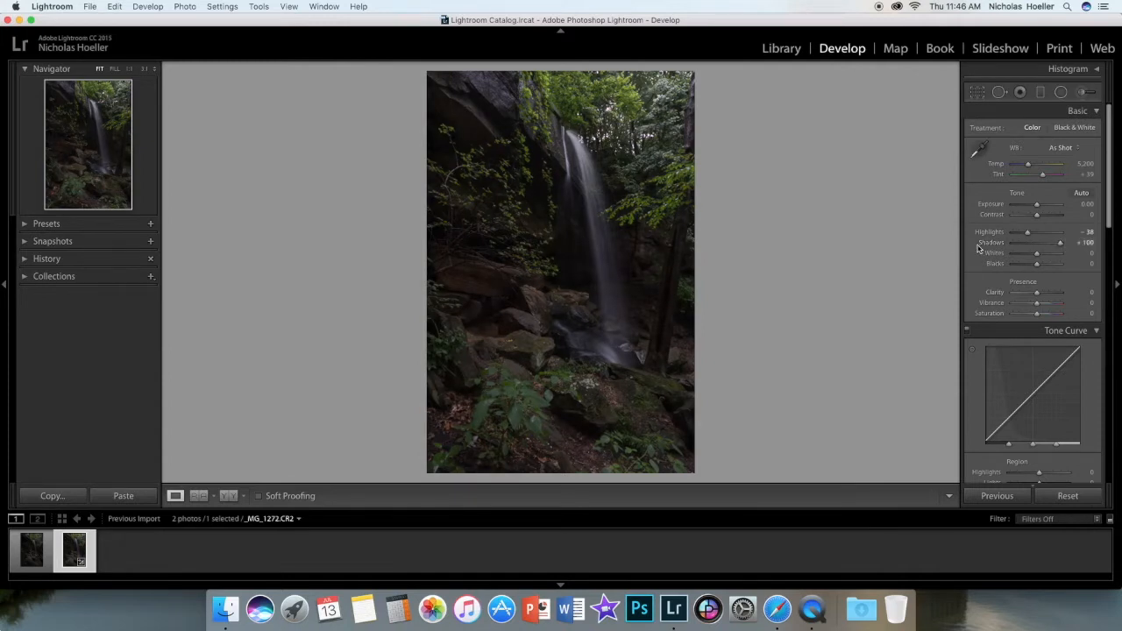
drag(1061, 242, 1055, 242)
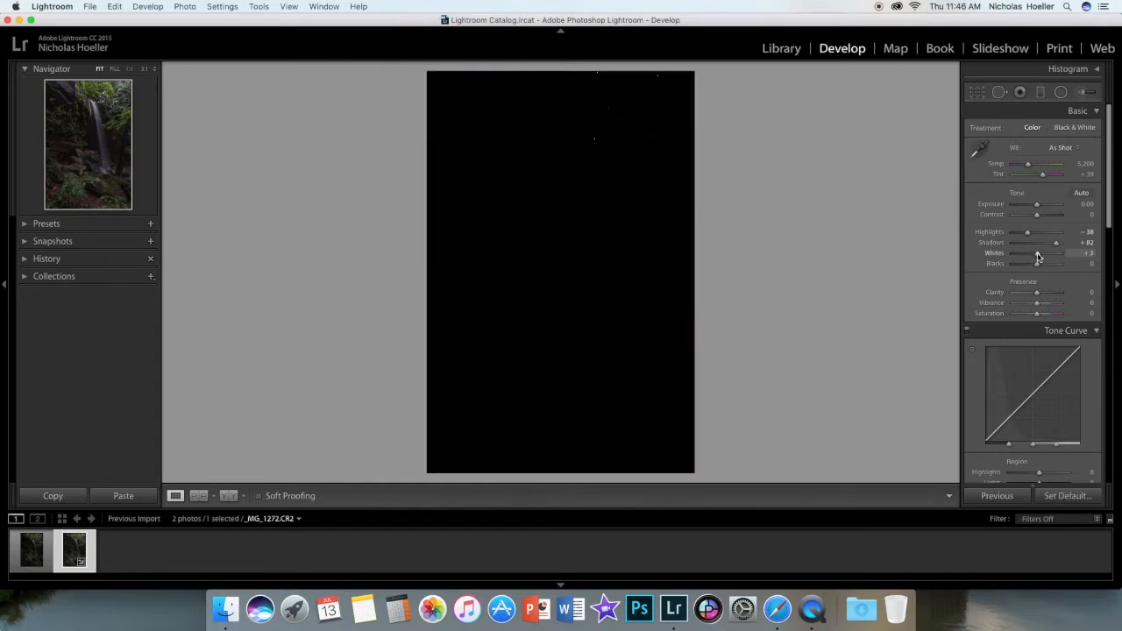
drag(1035, 252, 1055, 253)
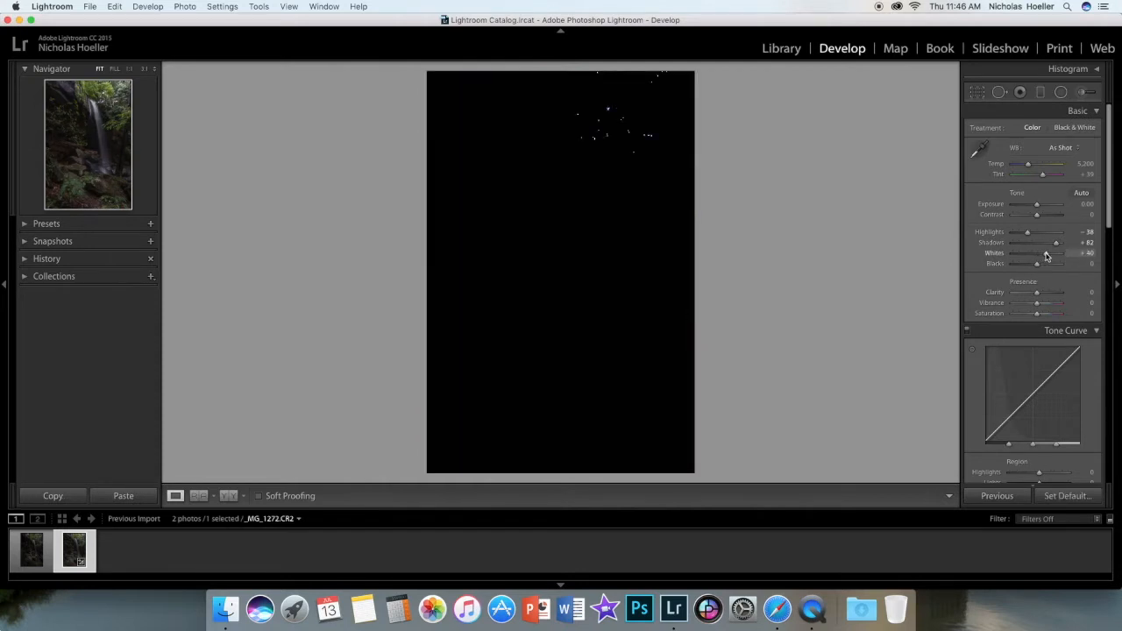
drag(1038, 252, 1043, 253)
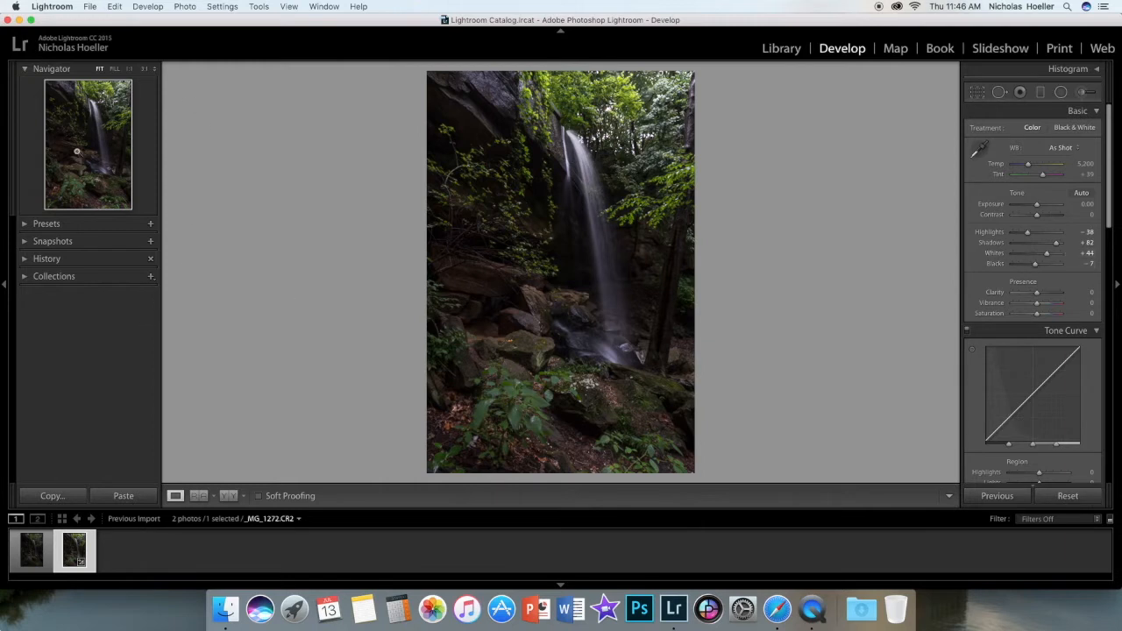
mouse_move(172, 382)
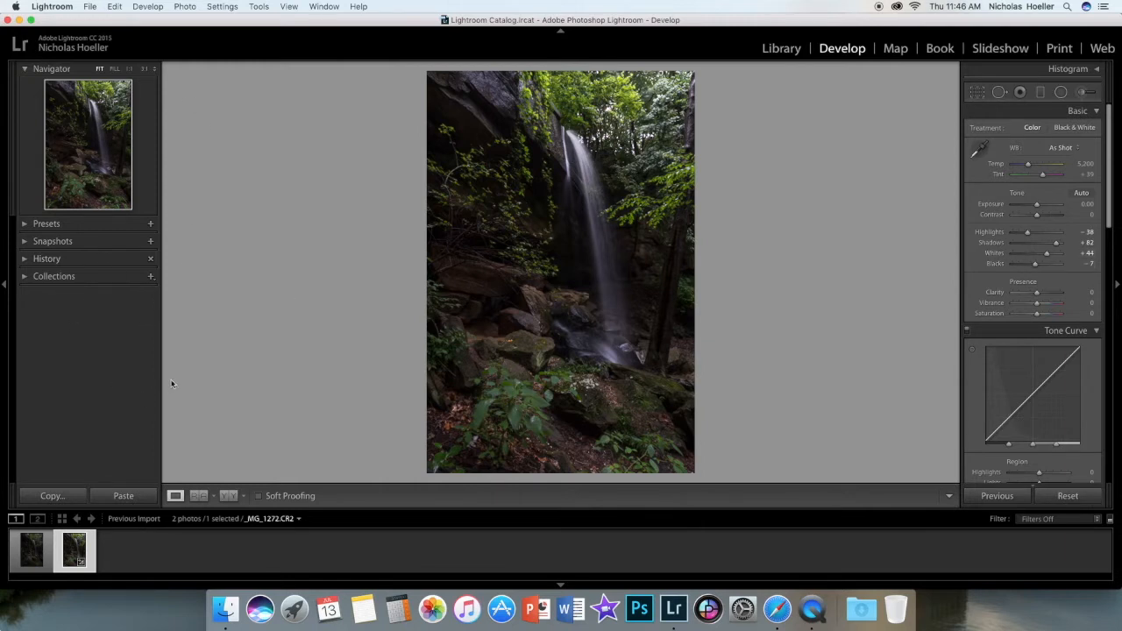
mouse_move(167, 389)
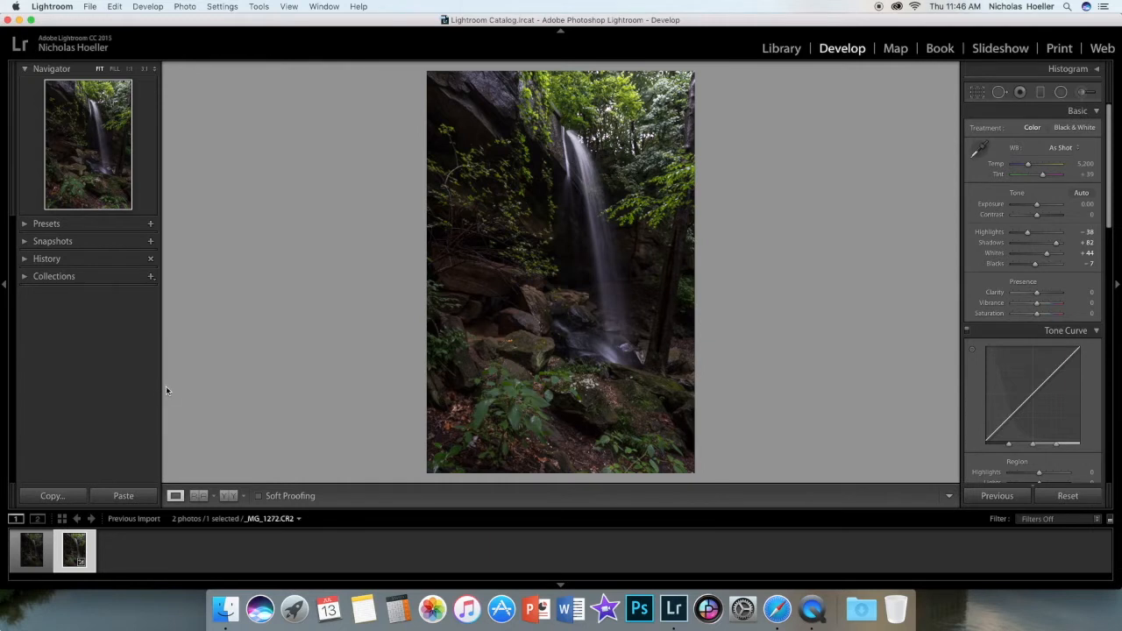
mouse_move(312, 390)
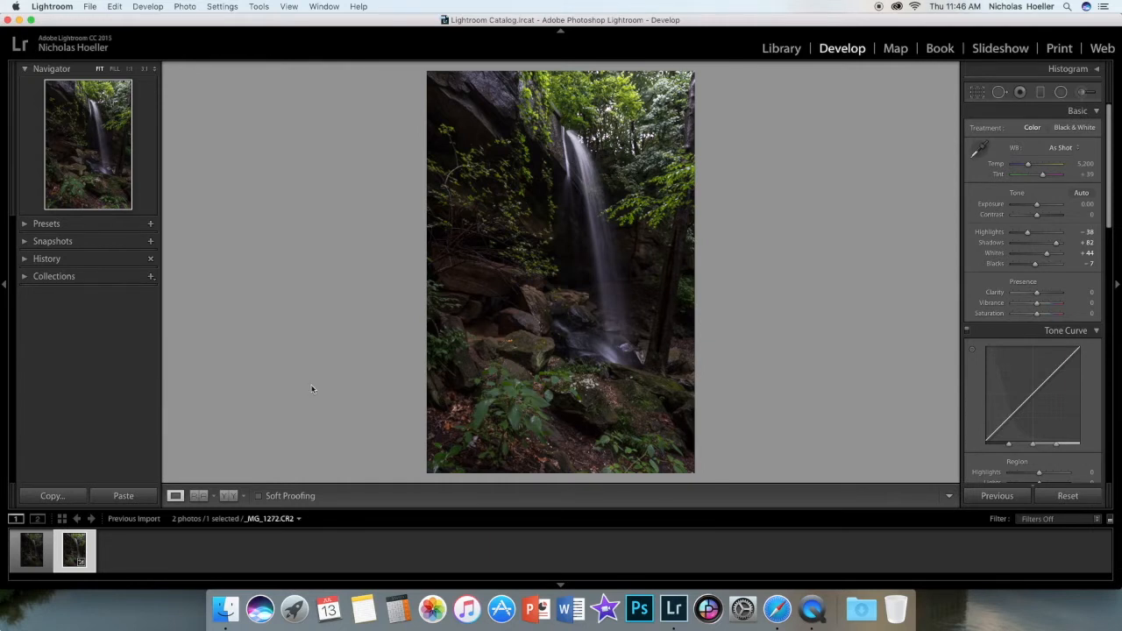
mouse_move(762, 231)
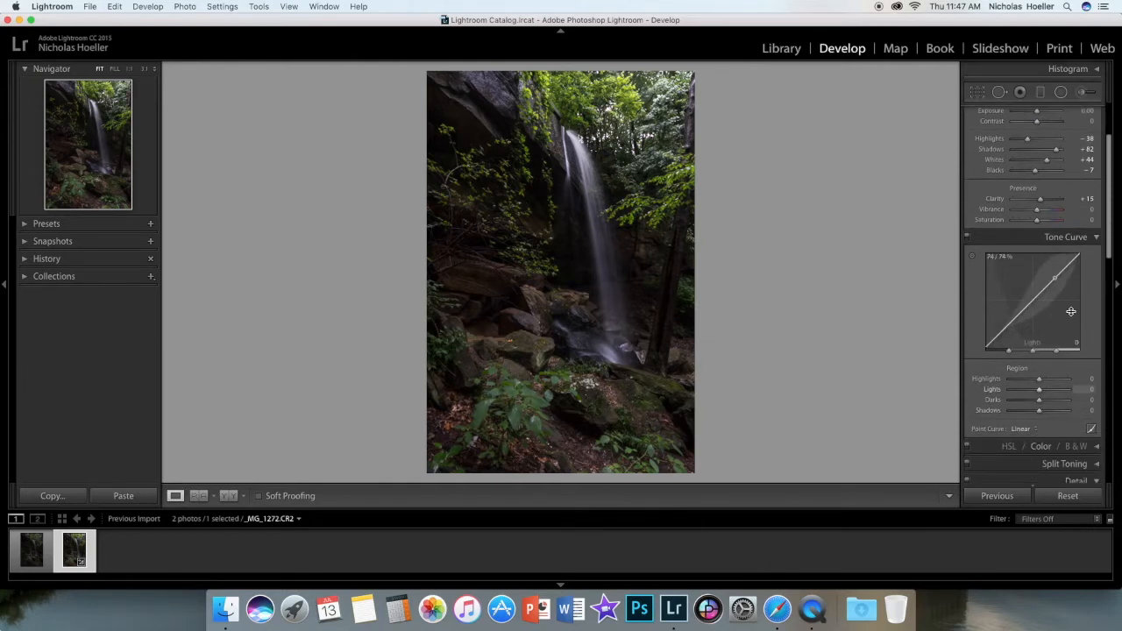
- On the Tone Curve, lower Highlights, raise Lights slightly and deepen Darks
drag(1055, 313, 1067, 263)
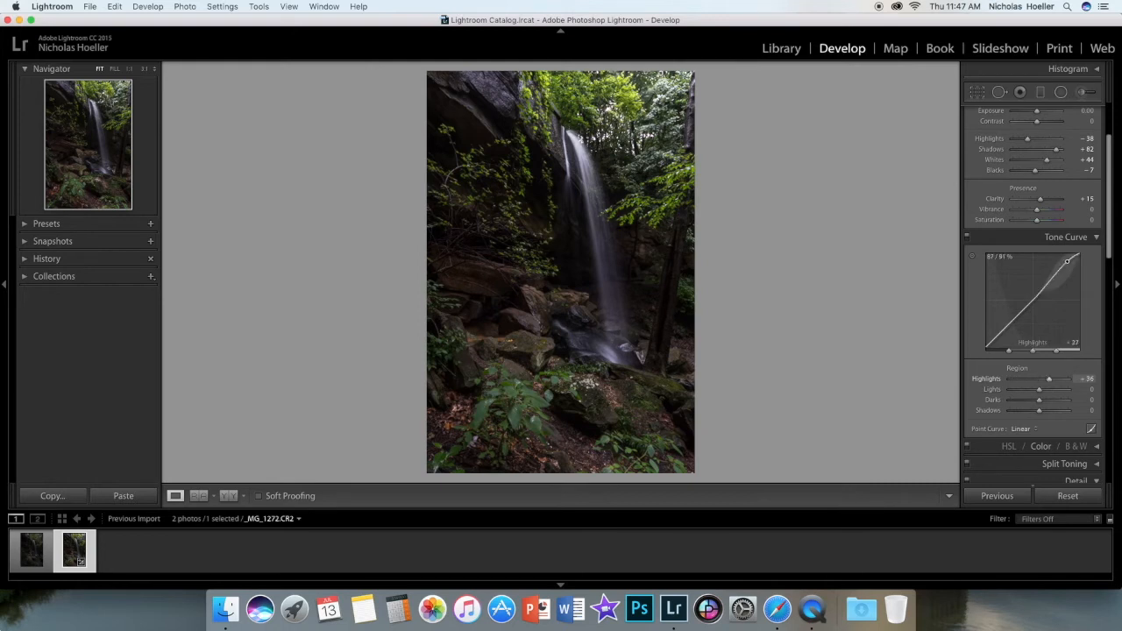
drag(1066, 267, 1066, 280)
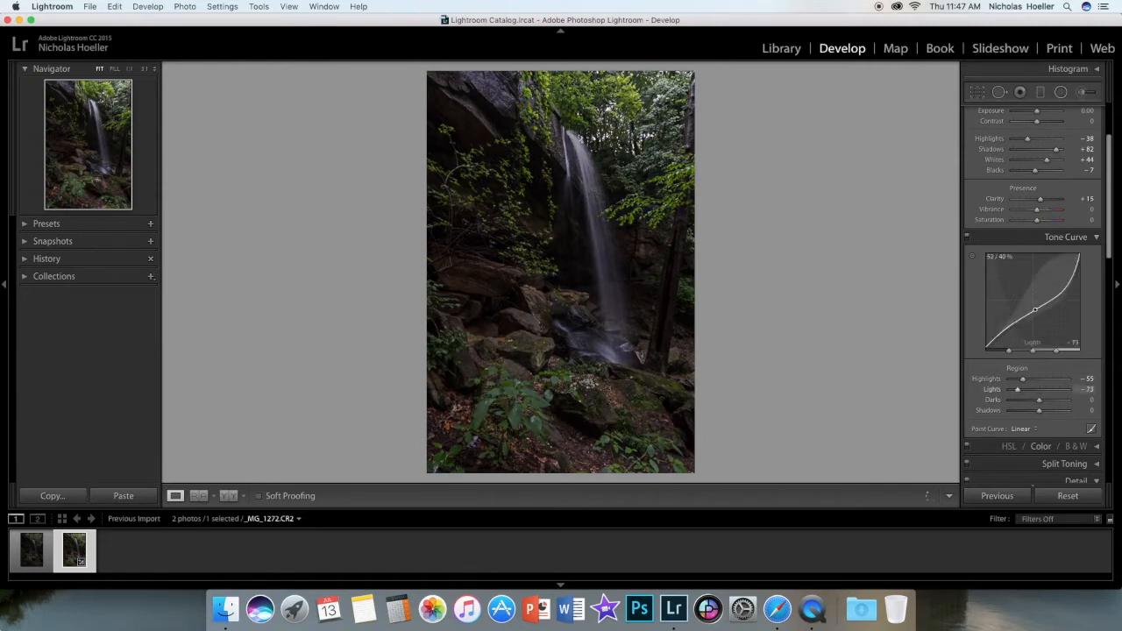
drag(1017, 389, 1060, 389)
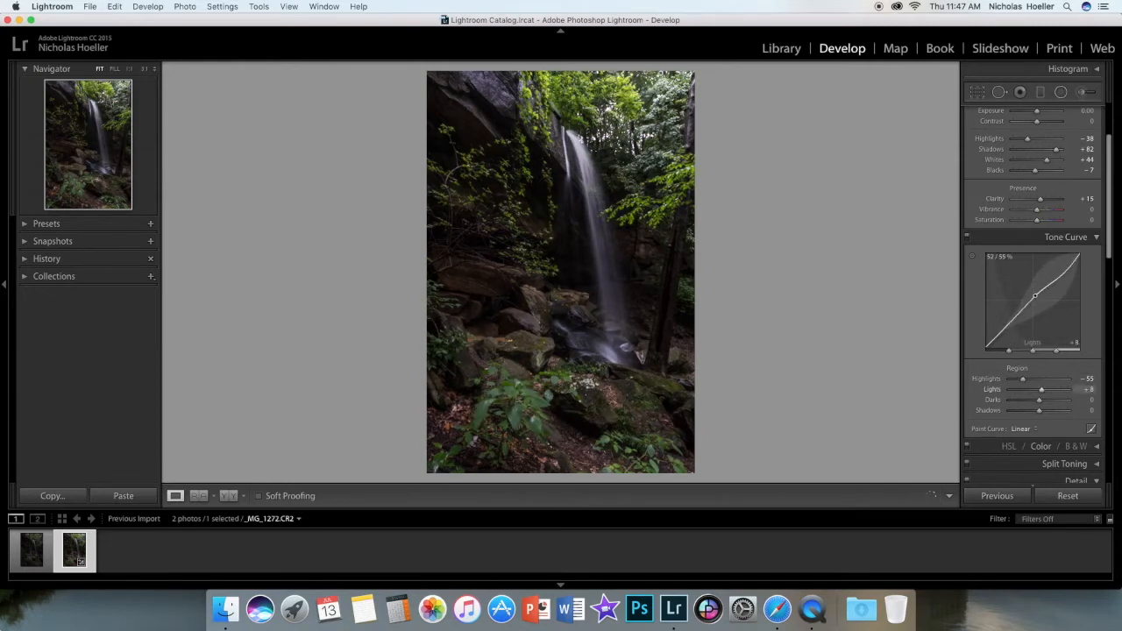
drag(1034, 302, 1034, 298)
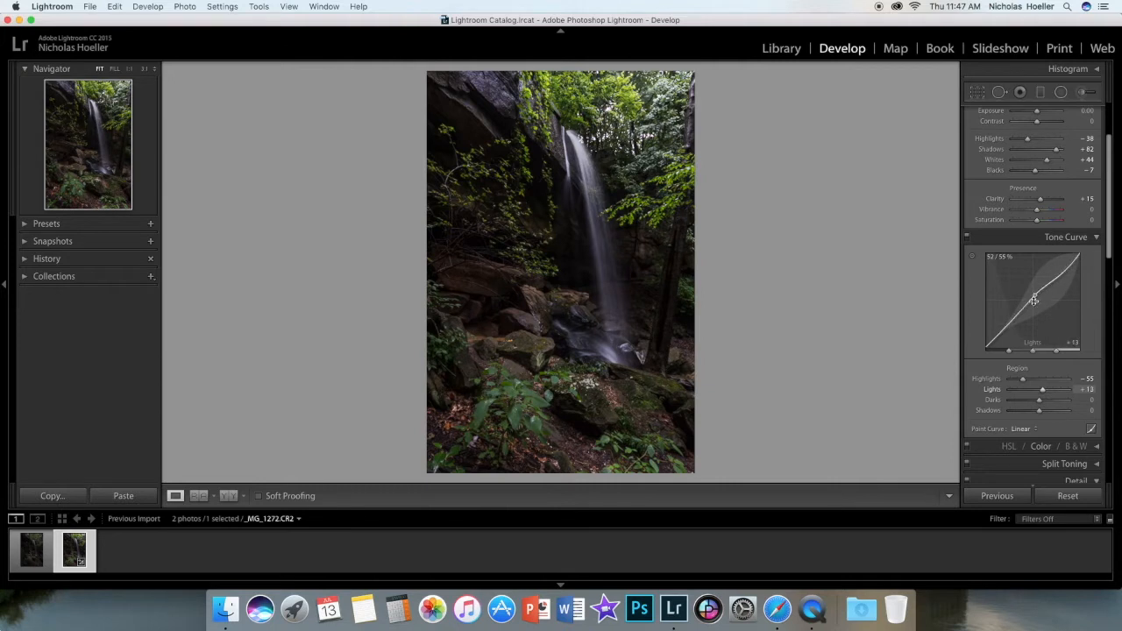
drag(1035, 301, 1014, 319)
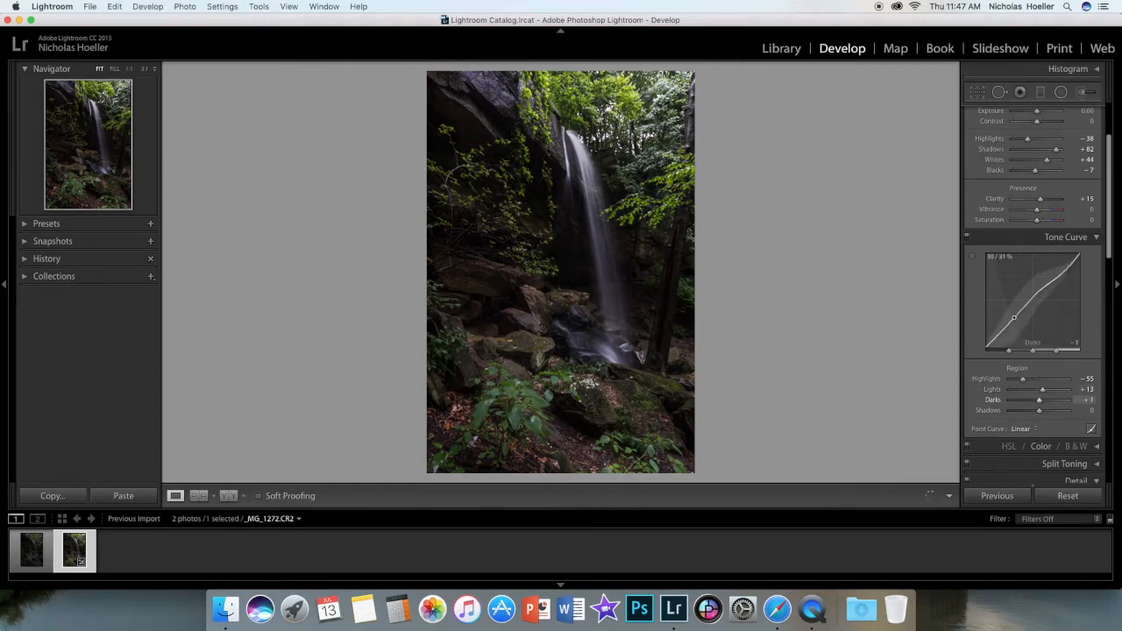
drag(1038, 400, 1052, 400)
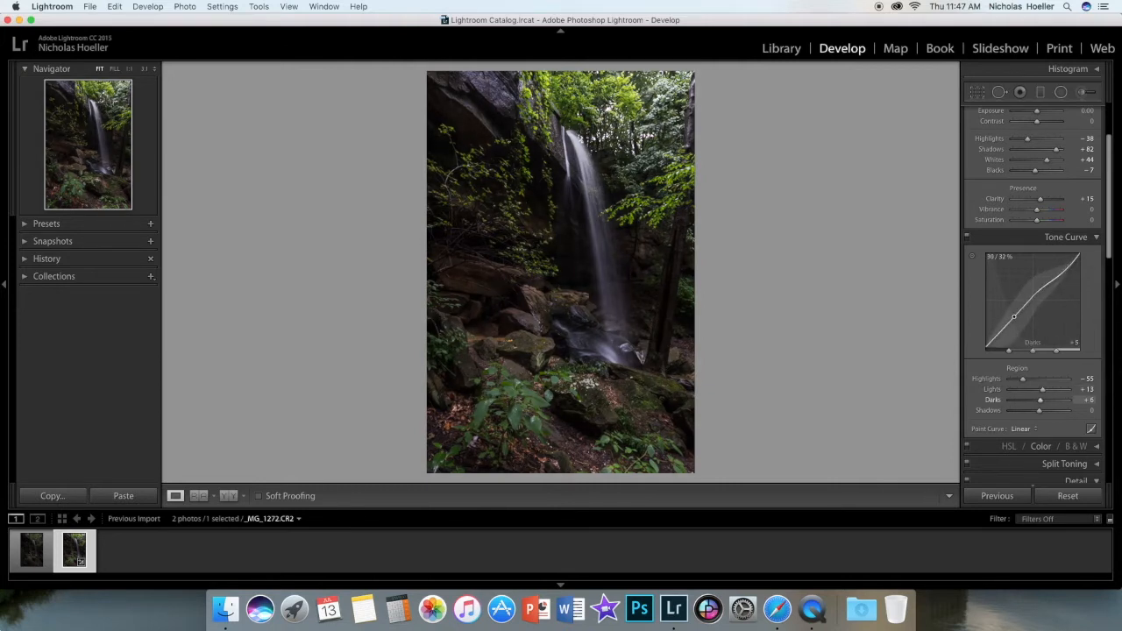
drag(1013, 315, 996, 333)
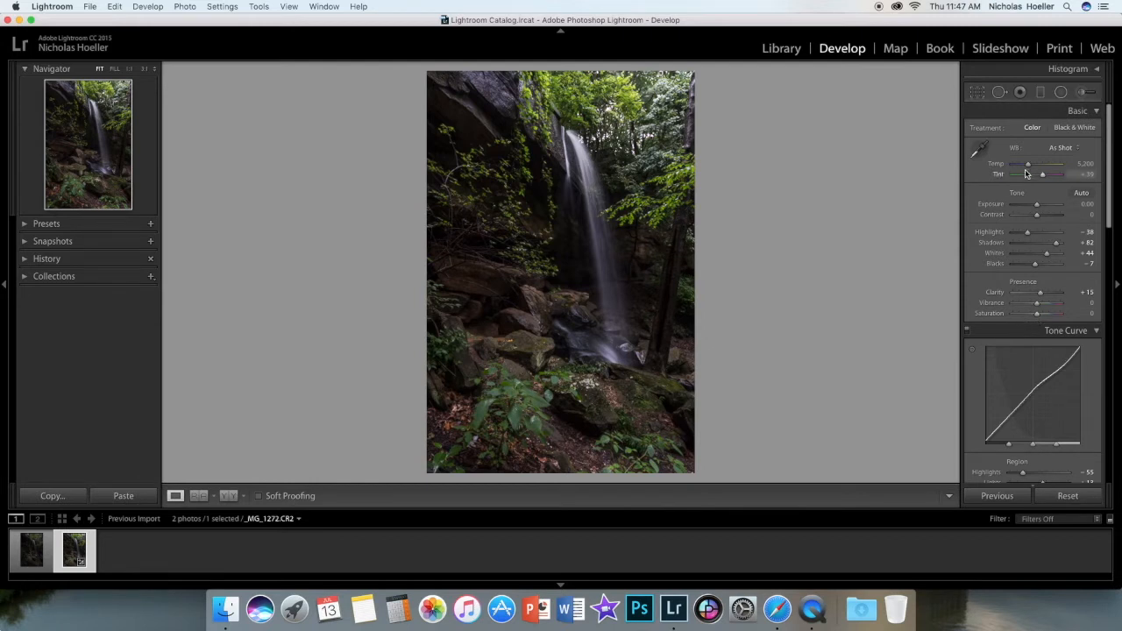
- Settle the Temp slider slightly warmer after trying cooler, then nudge the Tint
drag(1027, 165, 1030, 165)
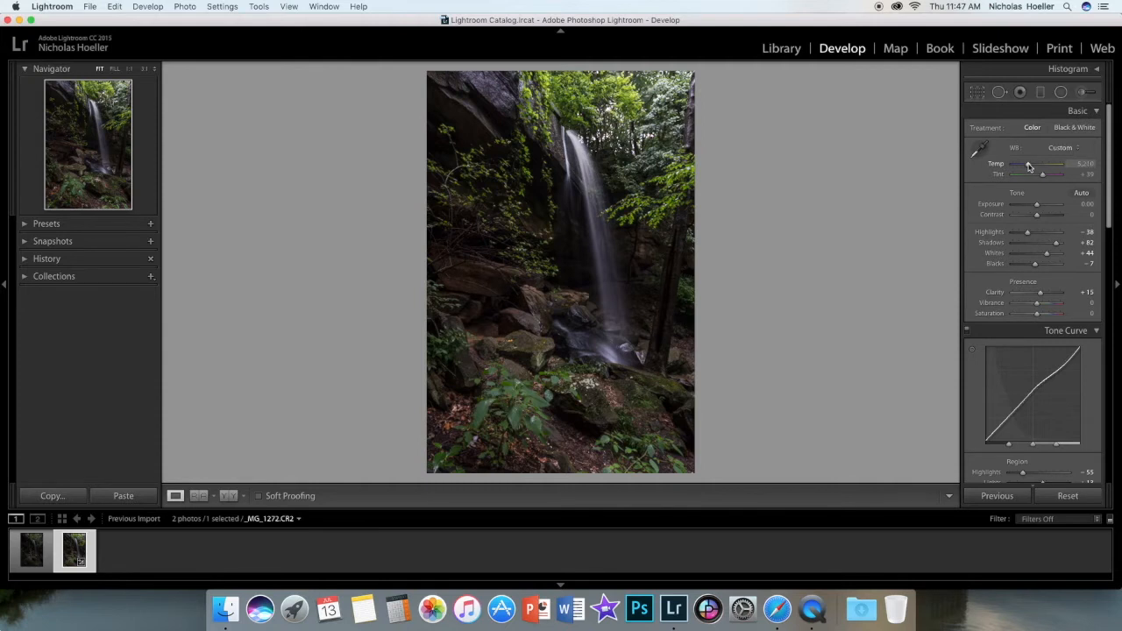
drag(1029, 165, 1026, 165)
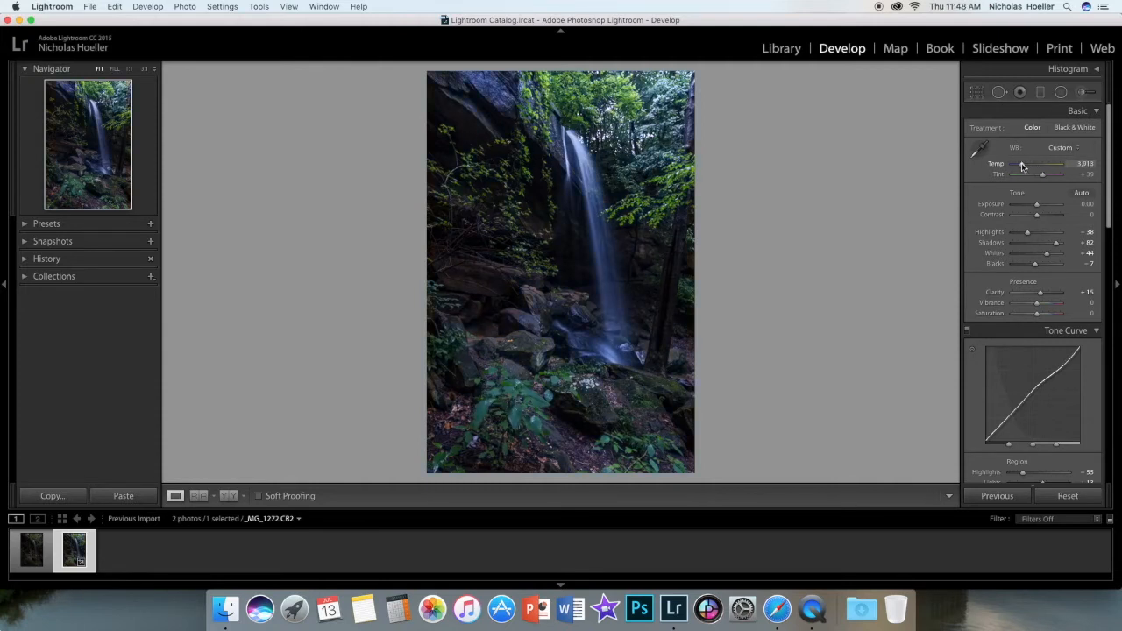
drag(1022, 165, 1044, 165)
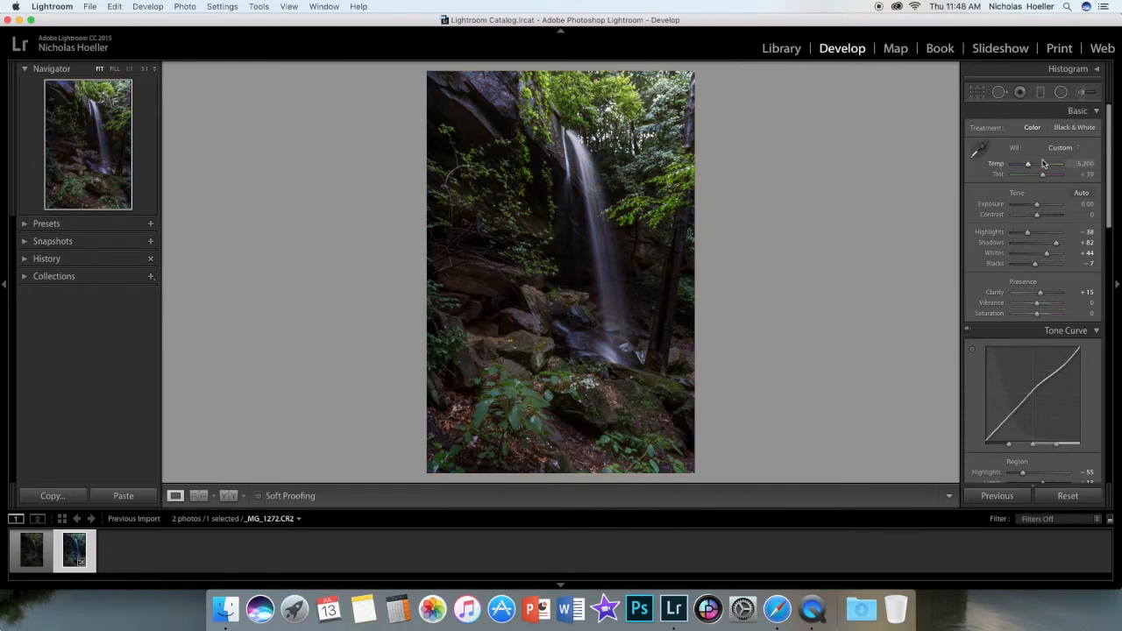
drag(1027, 165, 1031, 165)
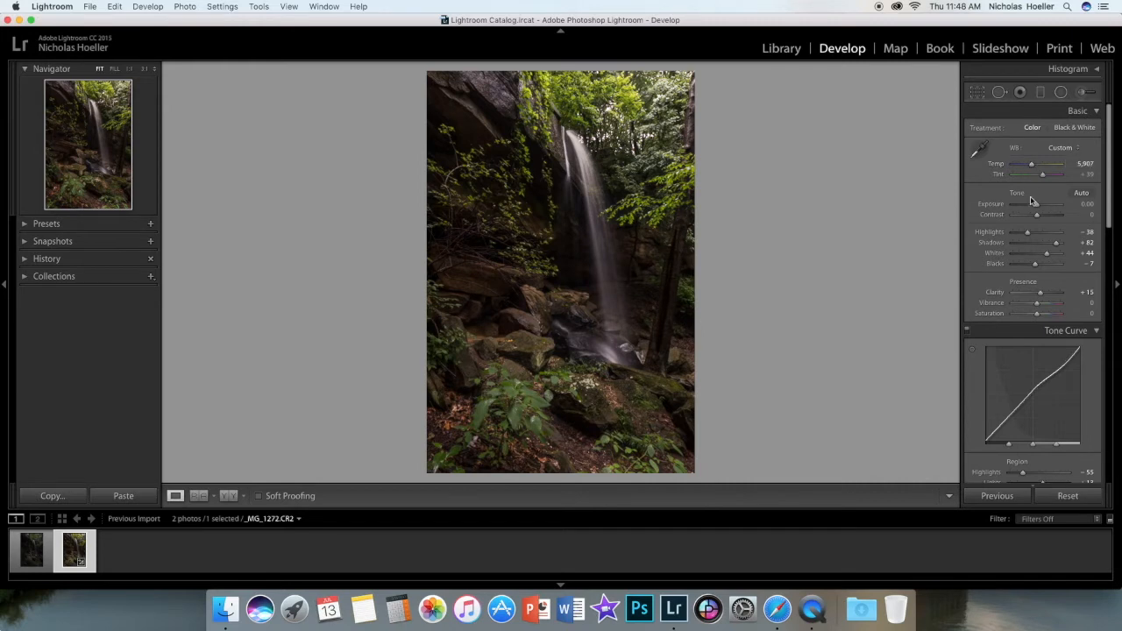
drag(1041, 174, 1038, 174)
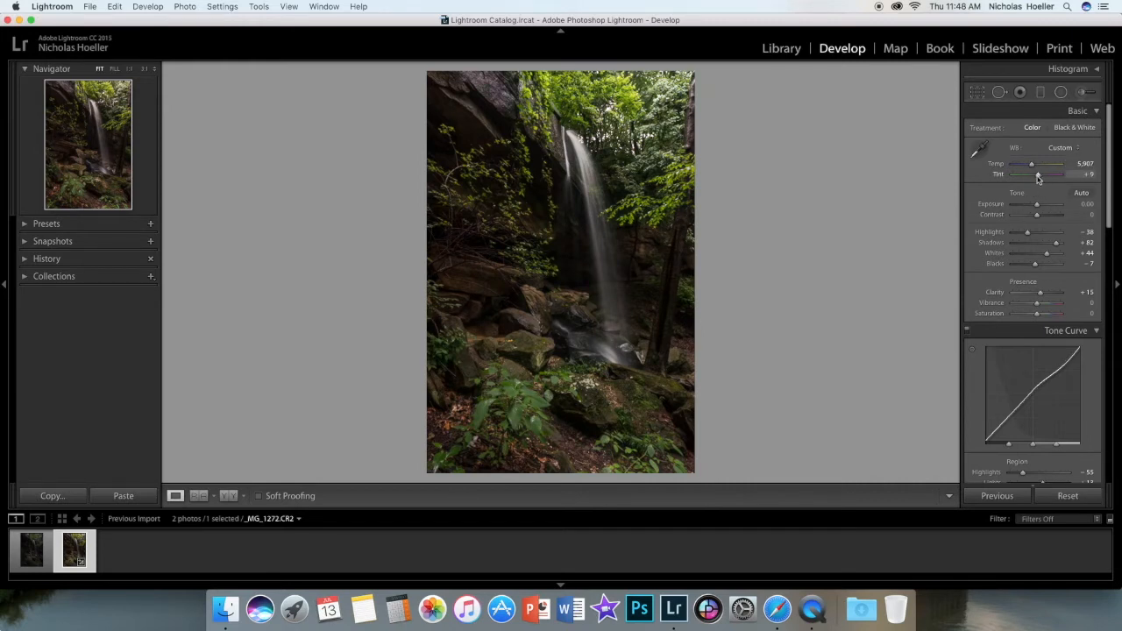
drag(1038, 174, 1043, 173)
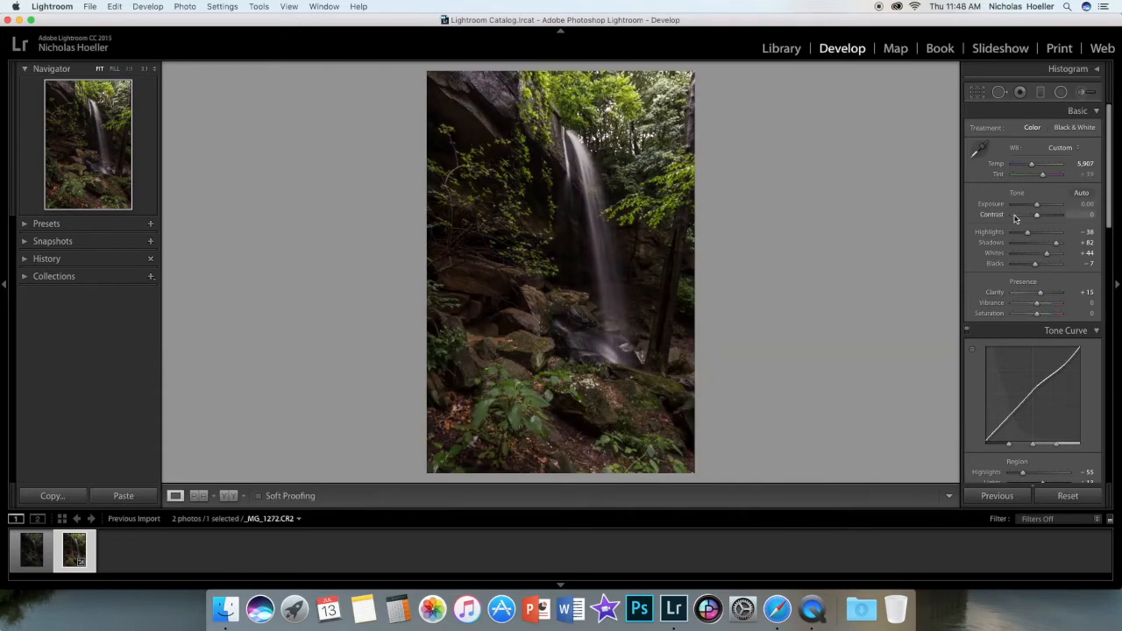
- Raise Exposure slightly and increase Contrast in the Basic panel
drag(1036, 203, 1038, 203)
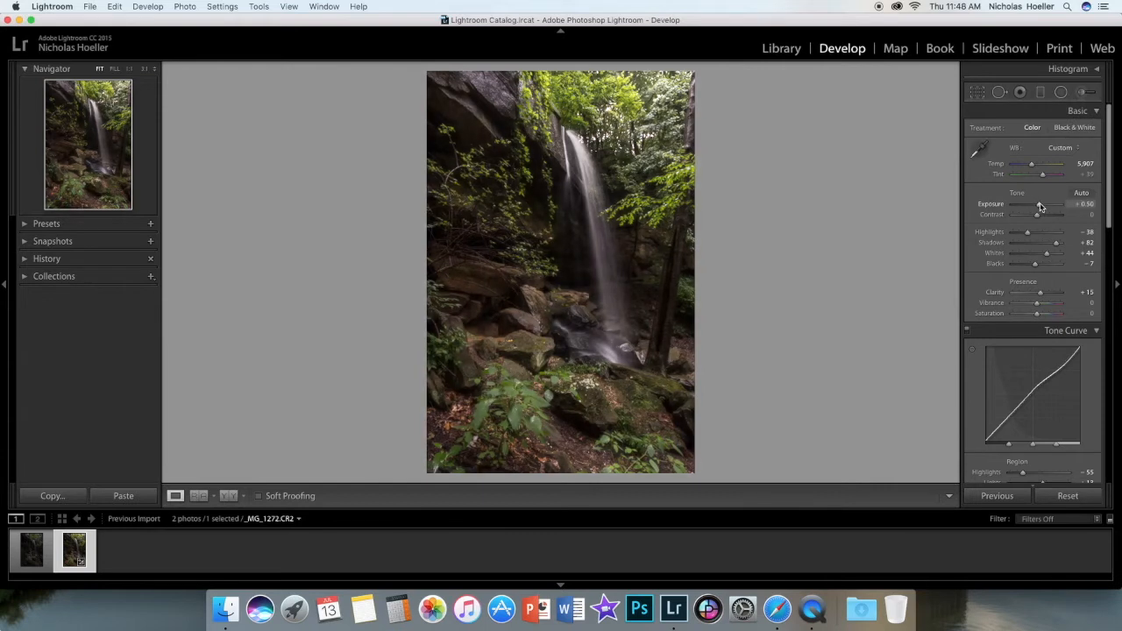
drag(1052, 203, 1038, 203)
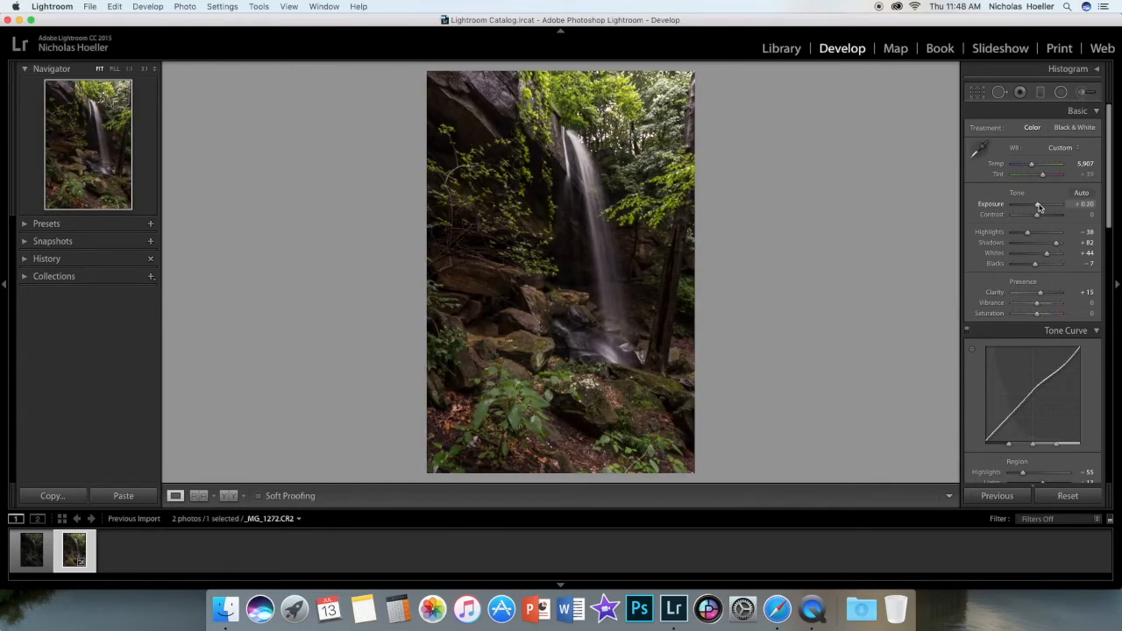
mouse_move(1038, 217)
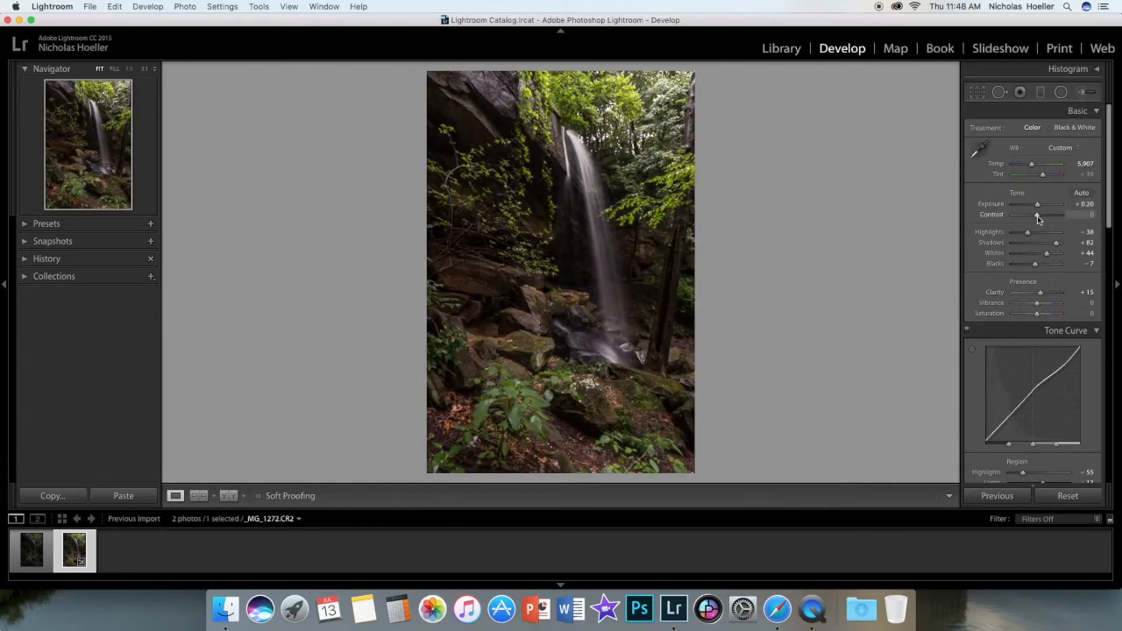
drag(1035, 214, 1041, 213)
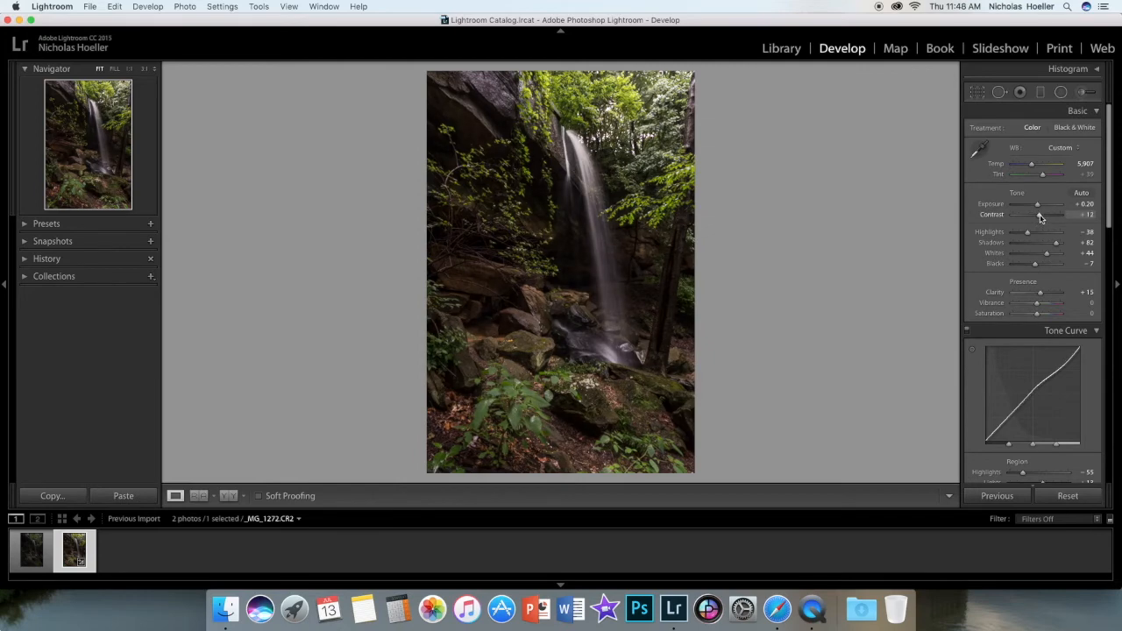
drag(1038, 214, 1038, 214)
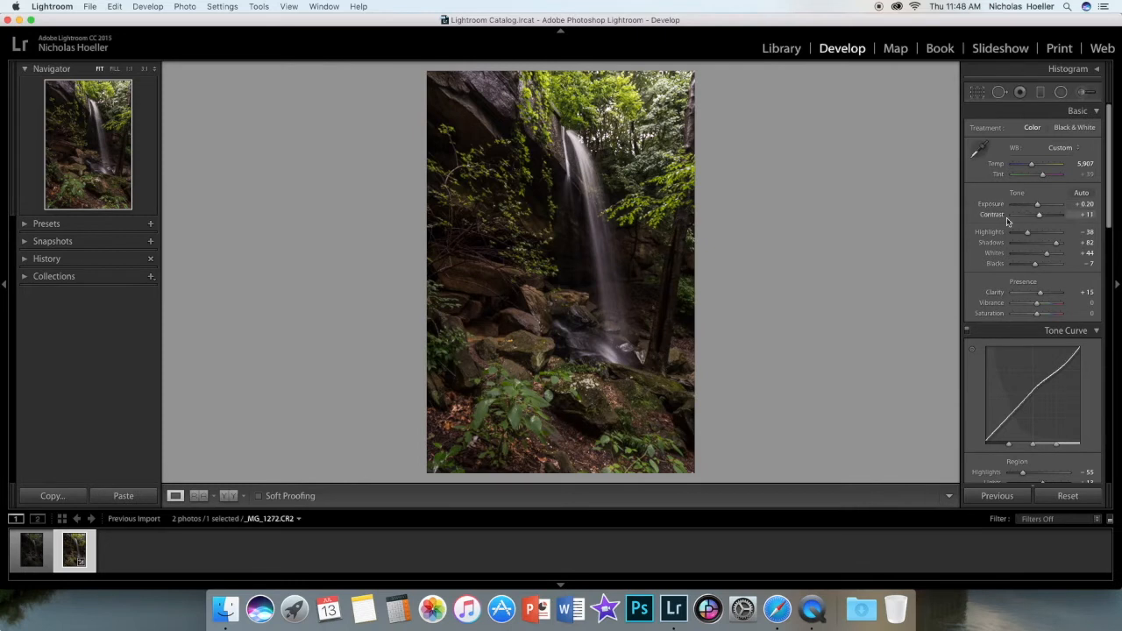
- In HSL/Color, select Green and boost its Saturation, settling after several tries
scroll(down, 3)
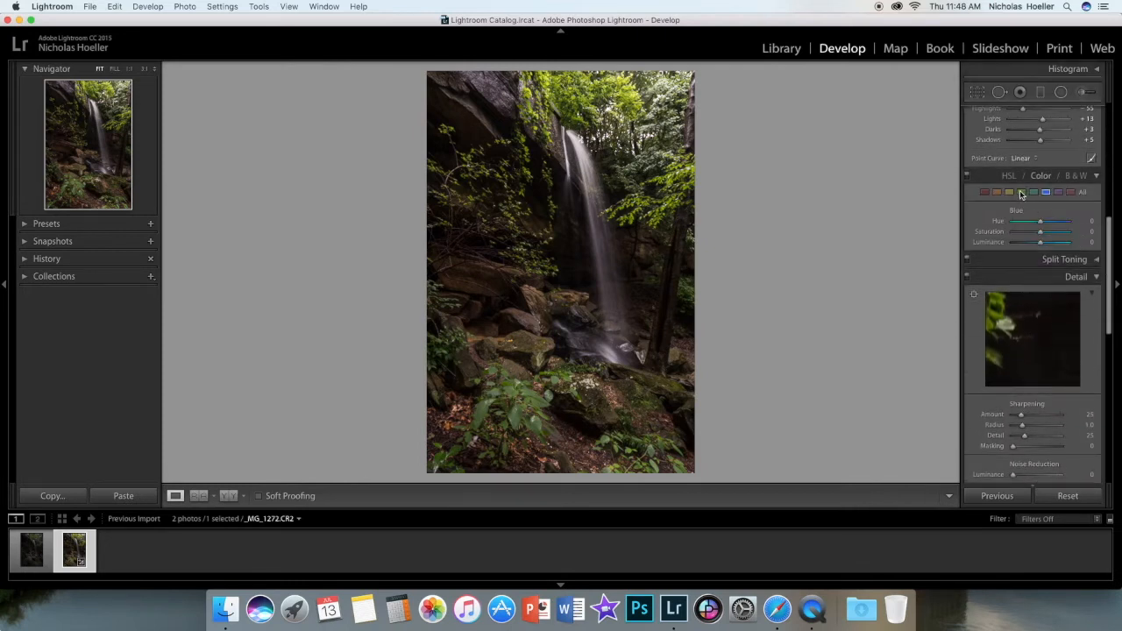
click(1019, 191)
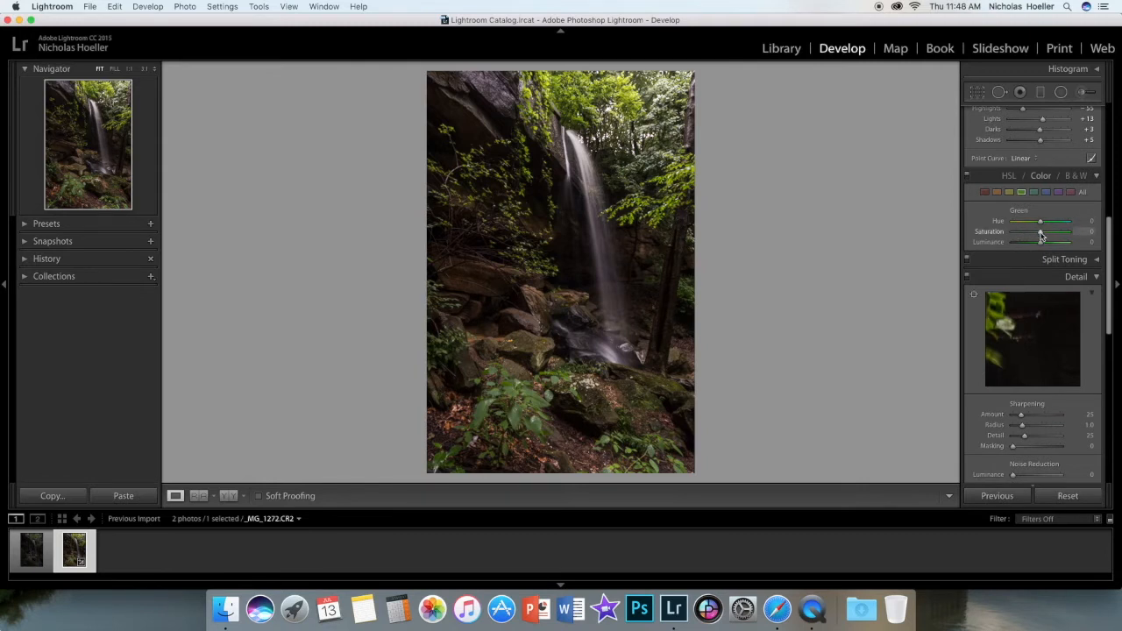
drag(1039, 231, 1050, 232)
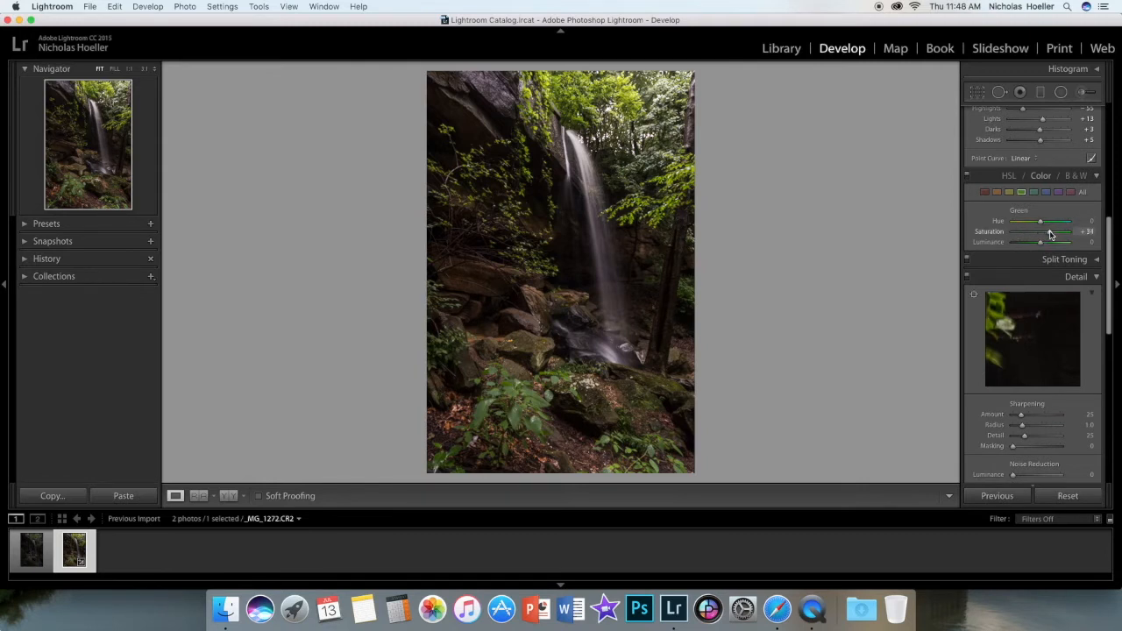
drag(1041, 232, 1055, 231)
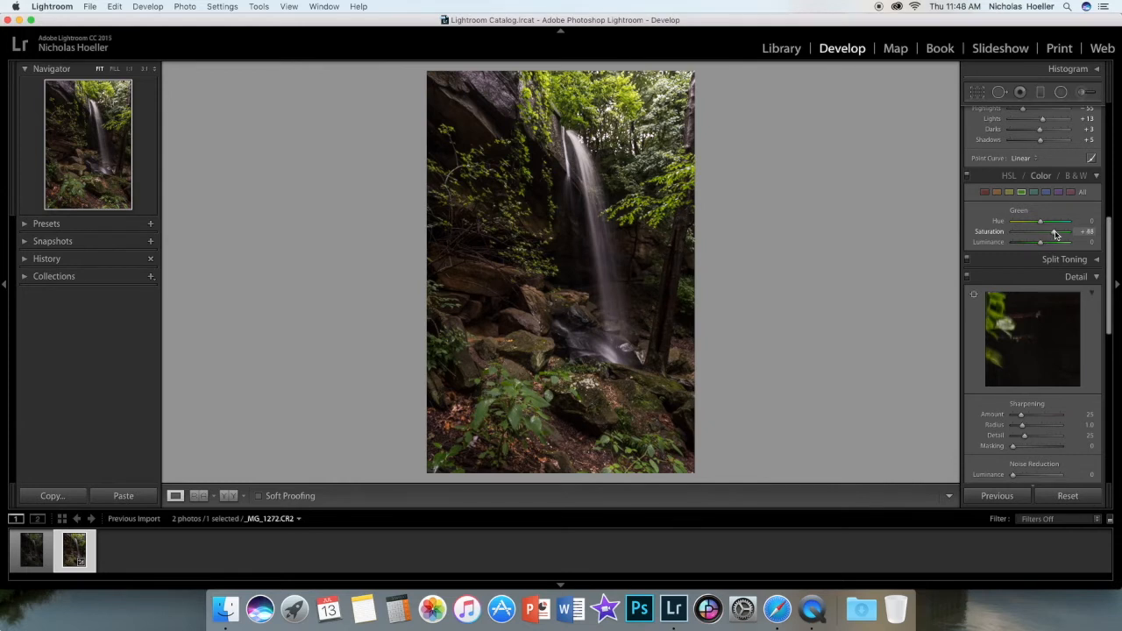
drag(1052, 231, 1070, 231)
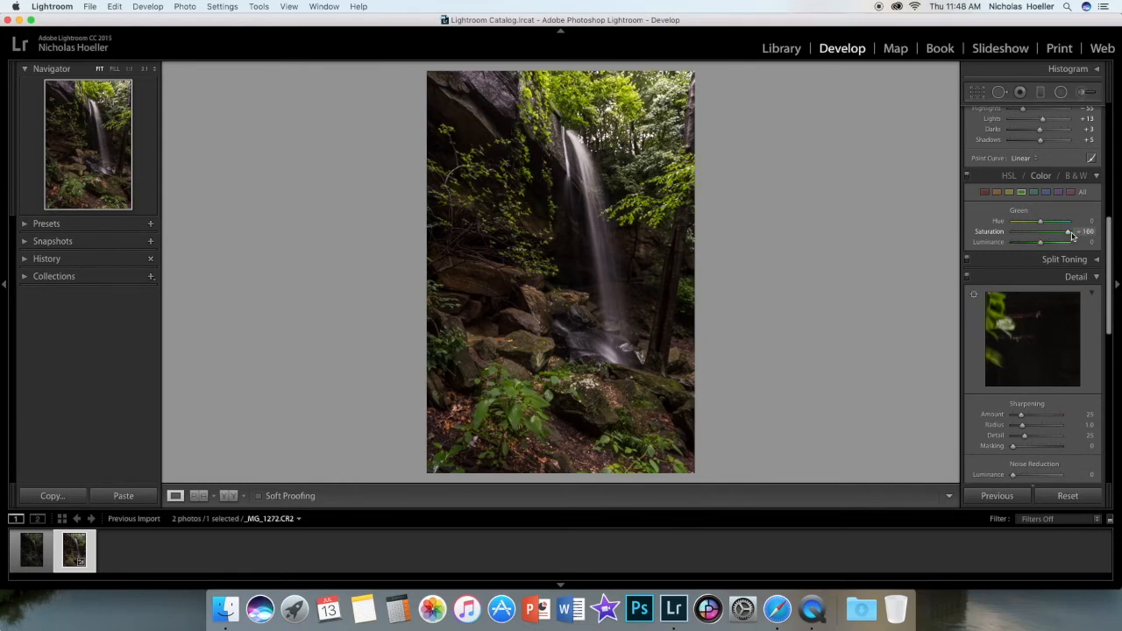
drag(1061, 232, 1042, 232)
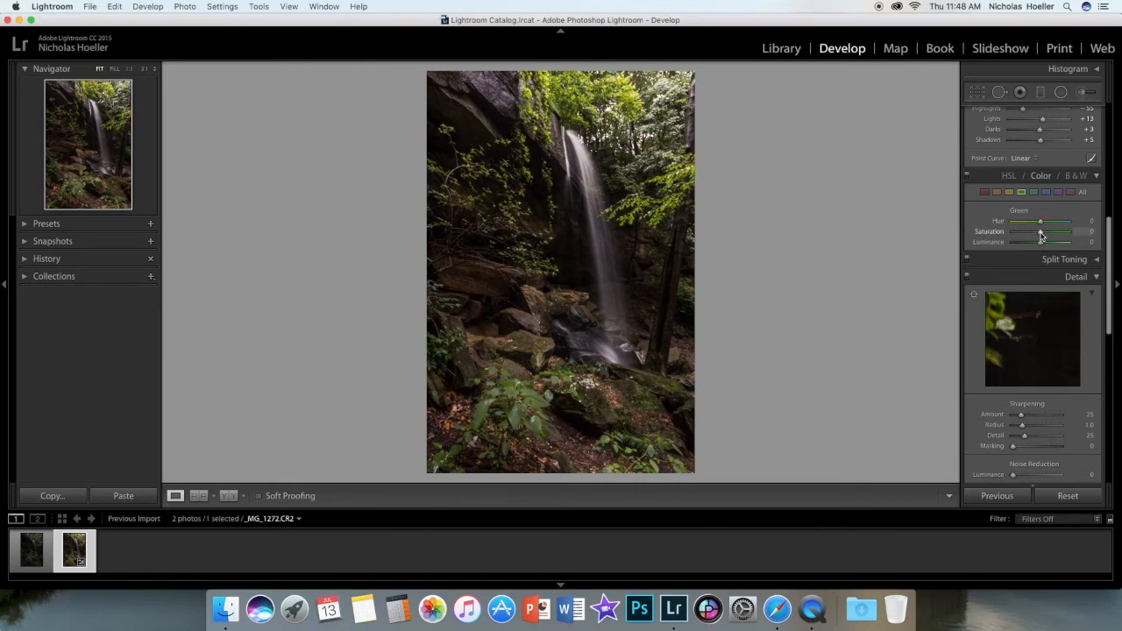
drag(1039, 231, 1055, 232)
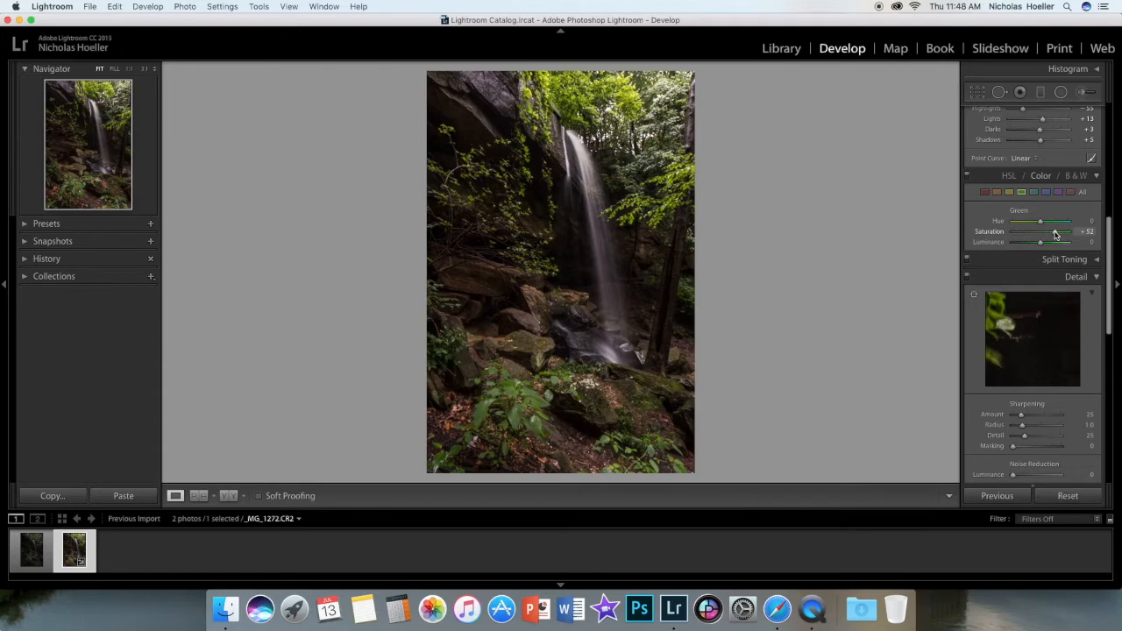
drag(1055, 232, 1066, 232)
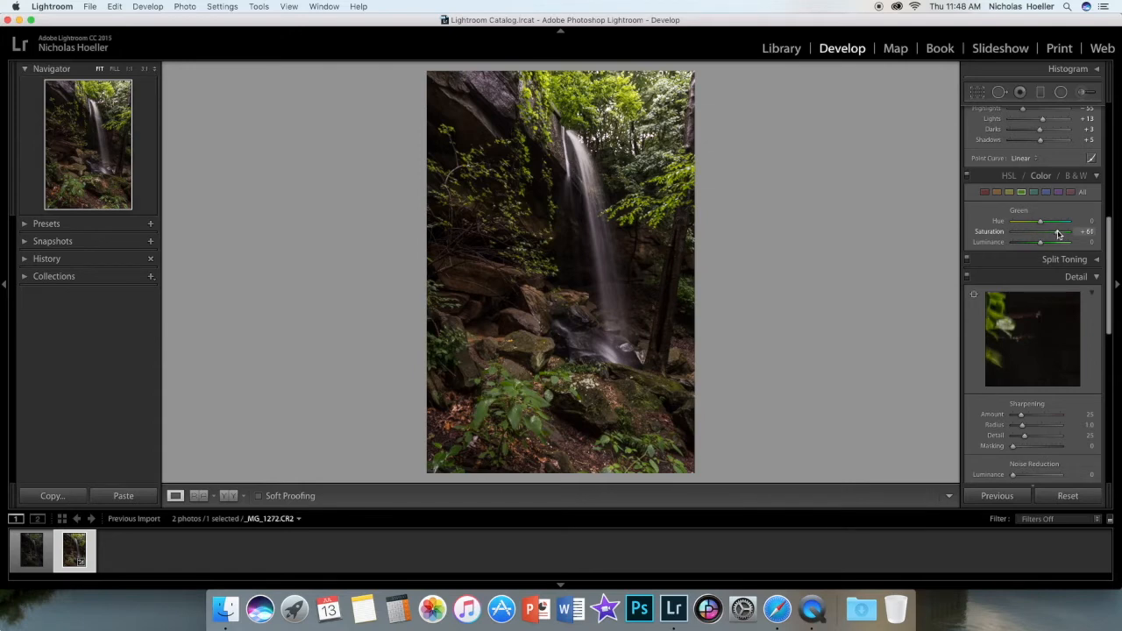
drag(1065, 232, 1057, 231)
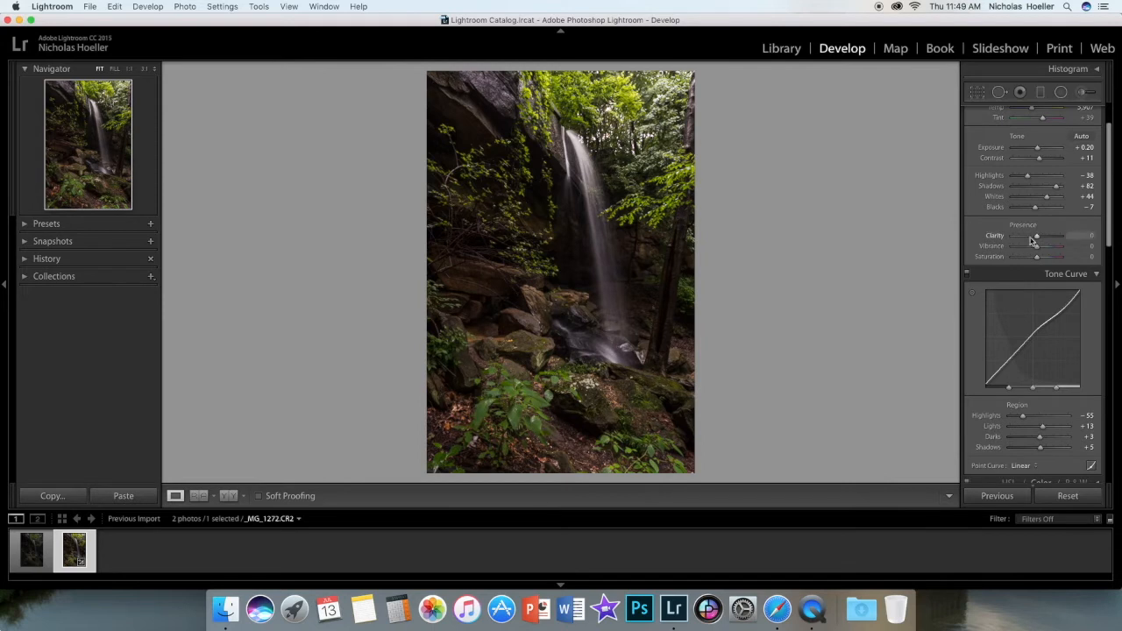
- Lower Clarity to soften the photo and adjust the overall Saturation
drag(1035, 235, 1052, 235)
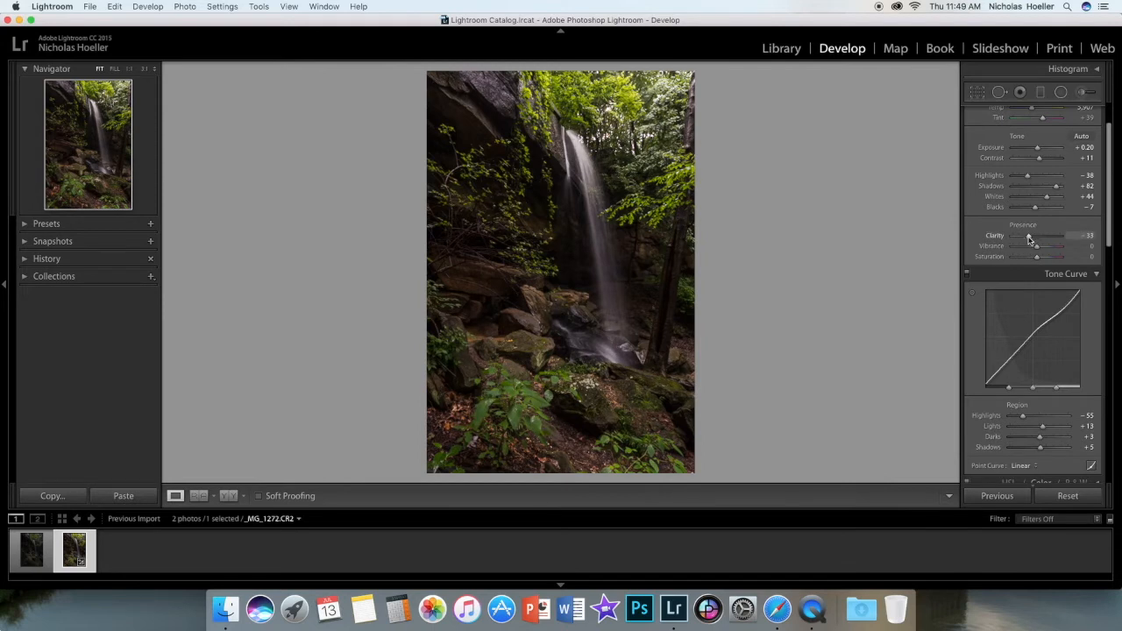
drag(1038, 235, 1069, 235)
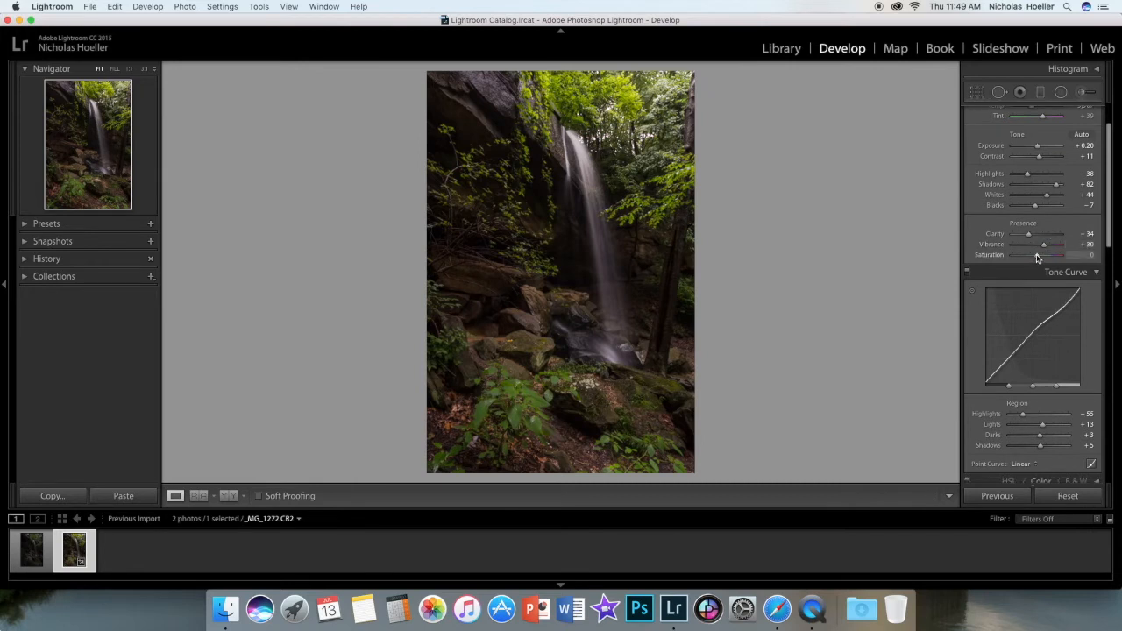
drag(1038, 256, 1048, 255)
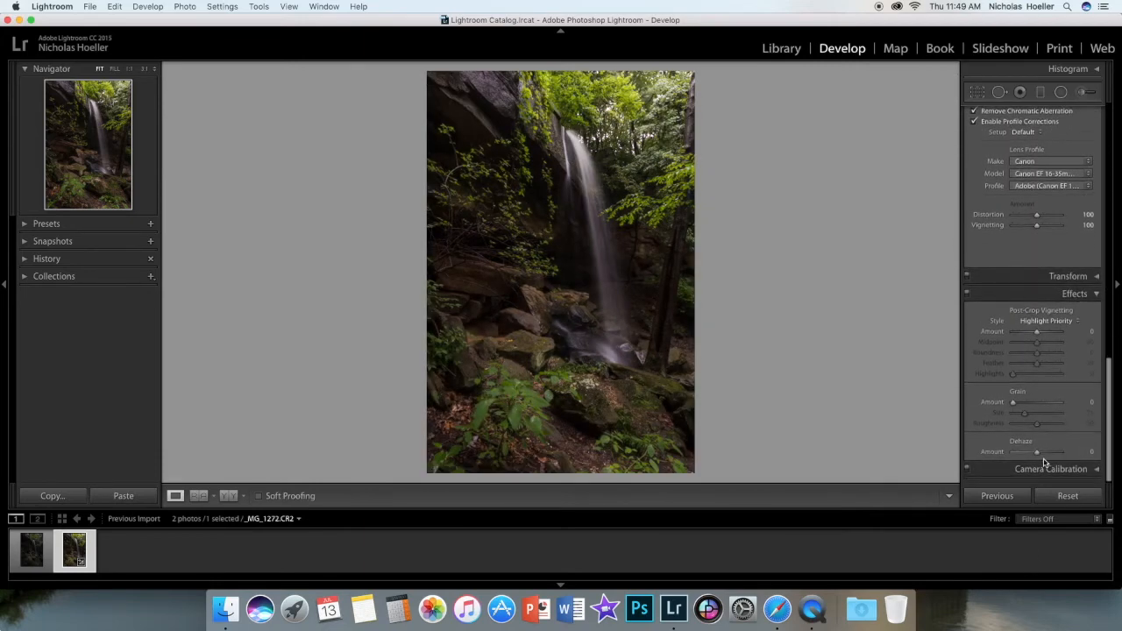
- Add a touch of Dehaze and darken the edges with Post-Crop Vignetting
drag(1038, 453, 1049, 452)
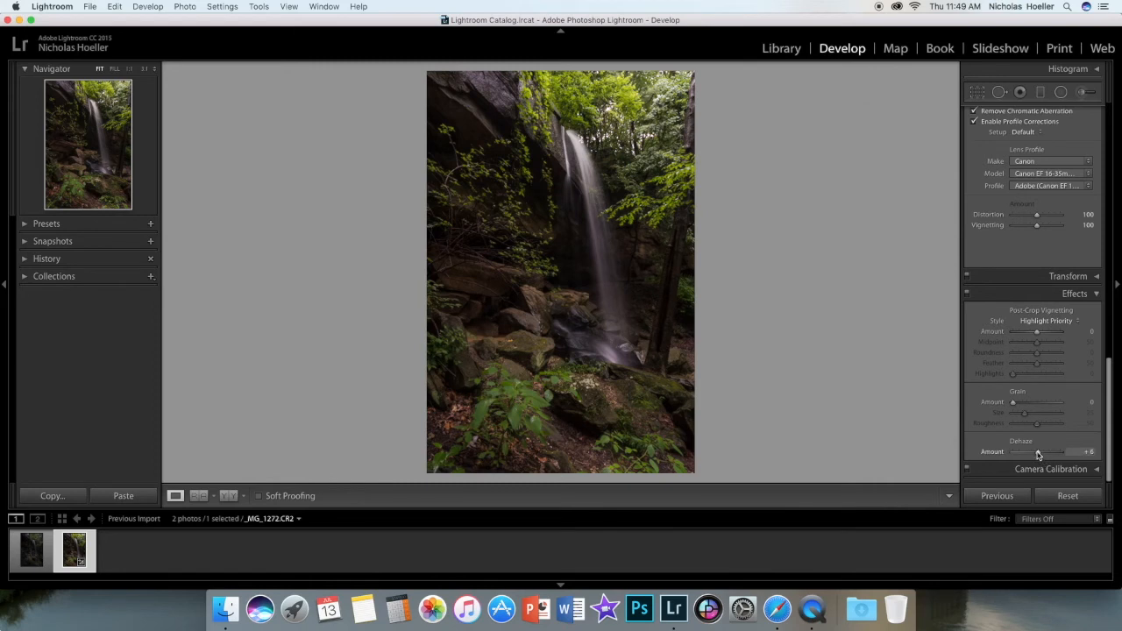
drag(1038, 452, 1034, 453)
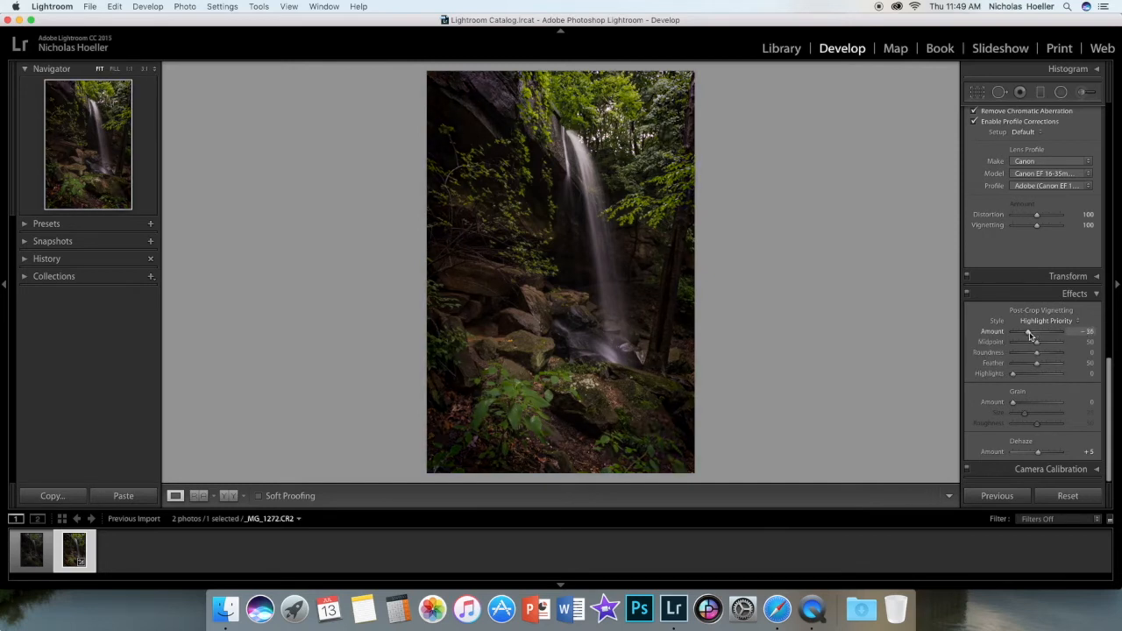
drag(1014, 332, 1032, 332)
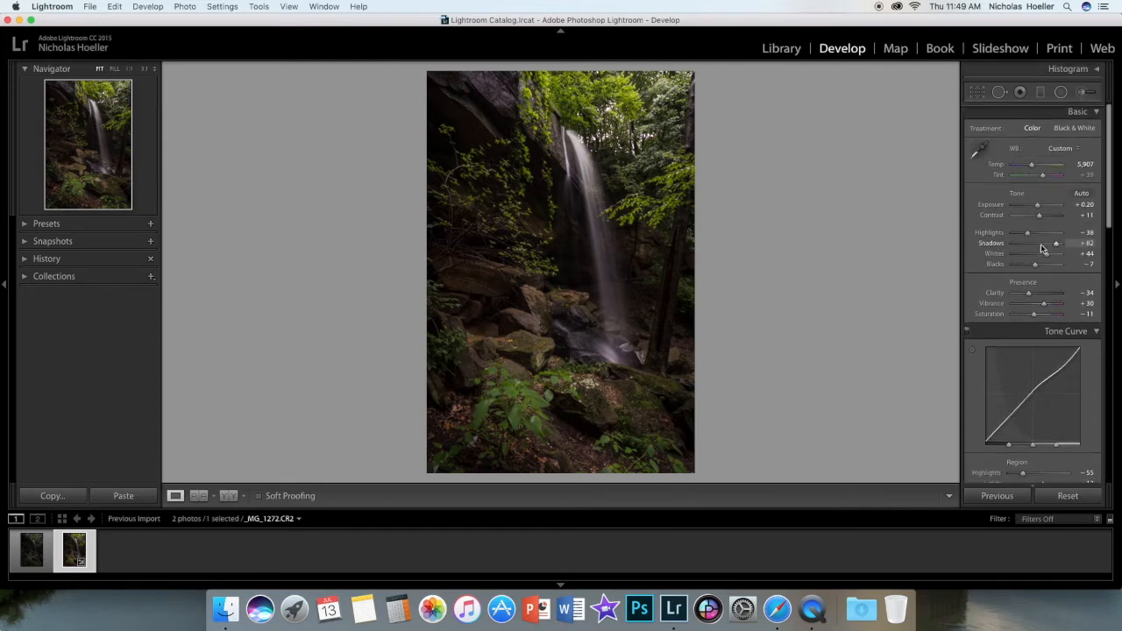
- Make small tweaks to Exposure, Temp and Tint in the Basic panel
drag(1036, 203, 1040, 204)
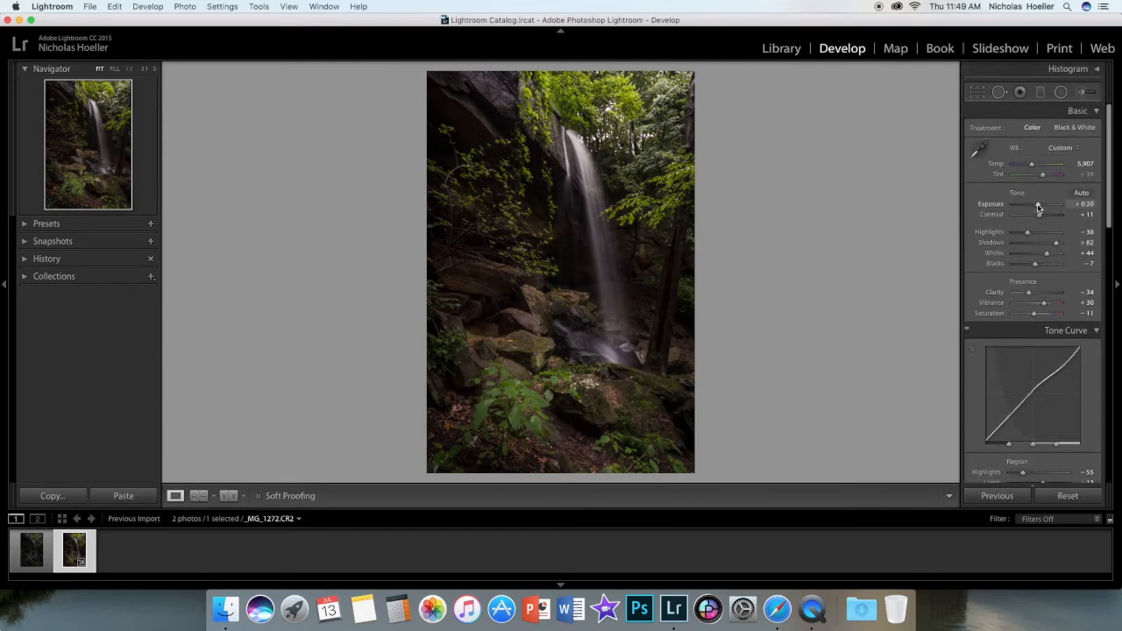
drag(1038, 203, 1044, 203)
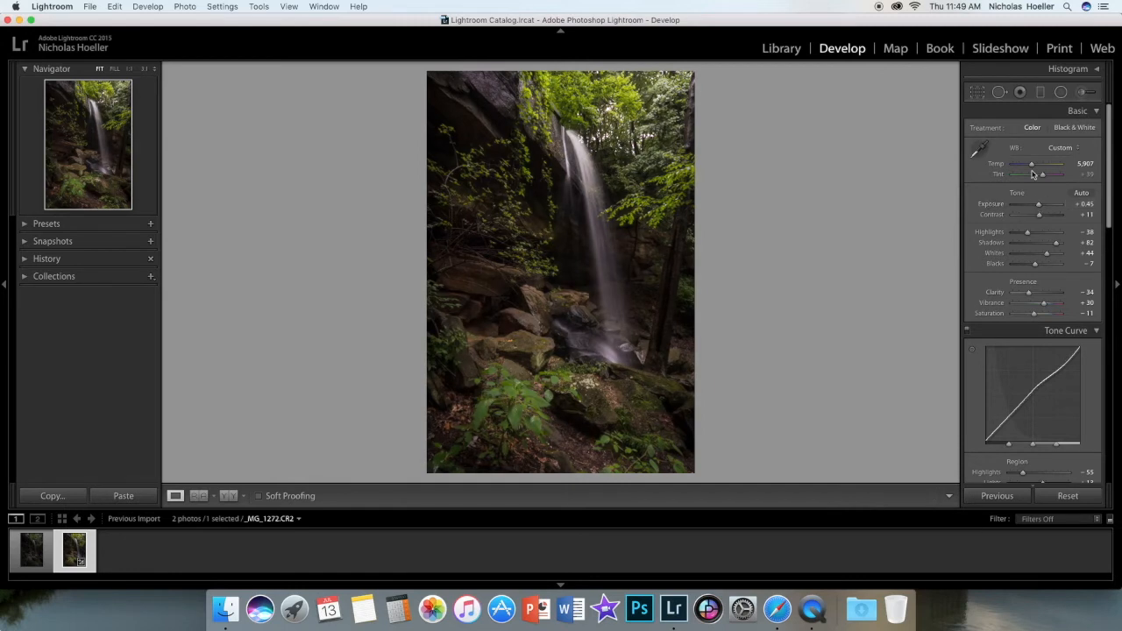
drag(1033, 165, 1035, 164)
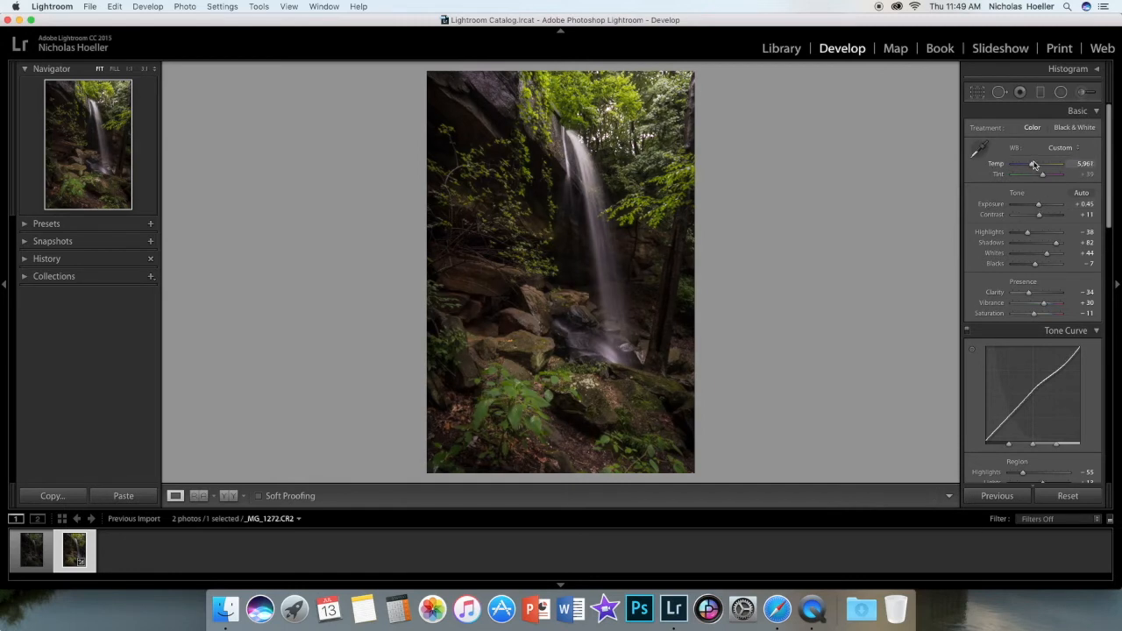
drag(1034, 165, 1052, 165)
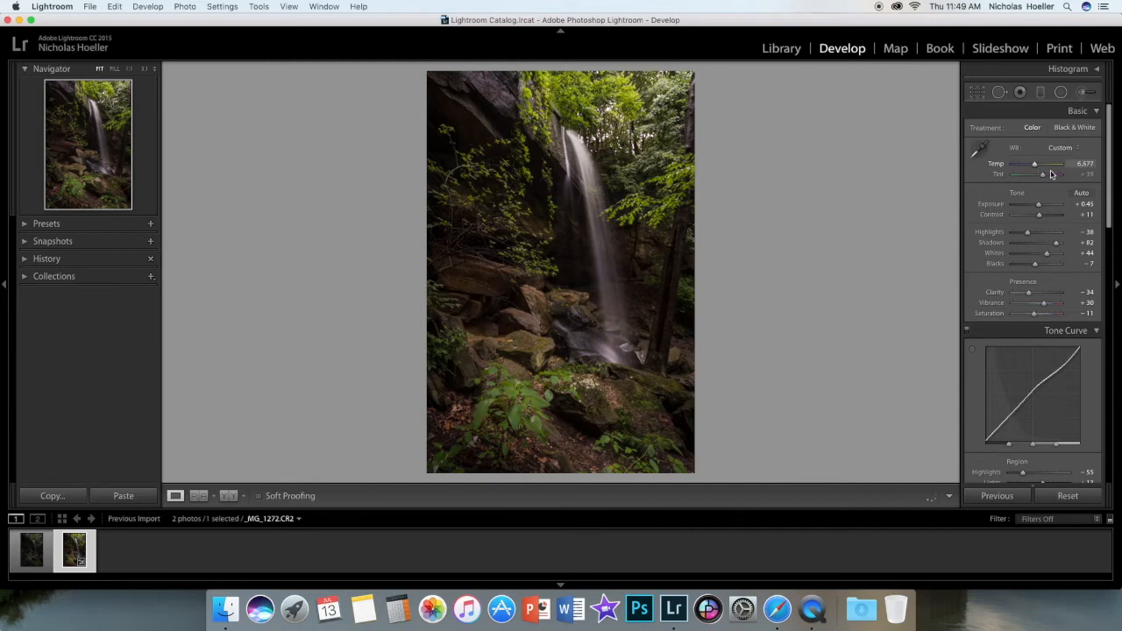
- Fine-tune the Vibrance amount in the Presence section
scroll(down, 3)
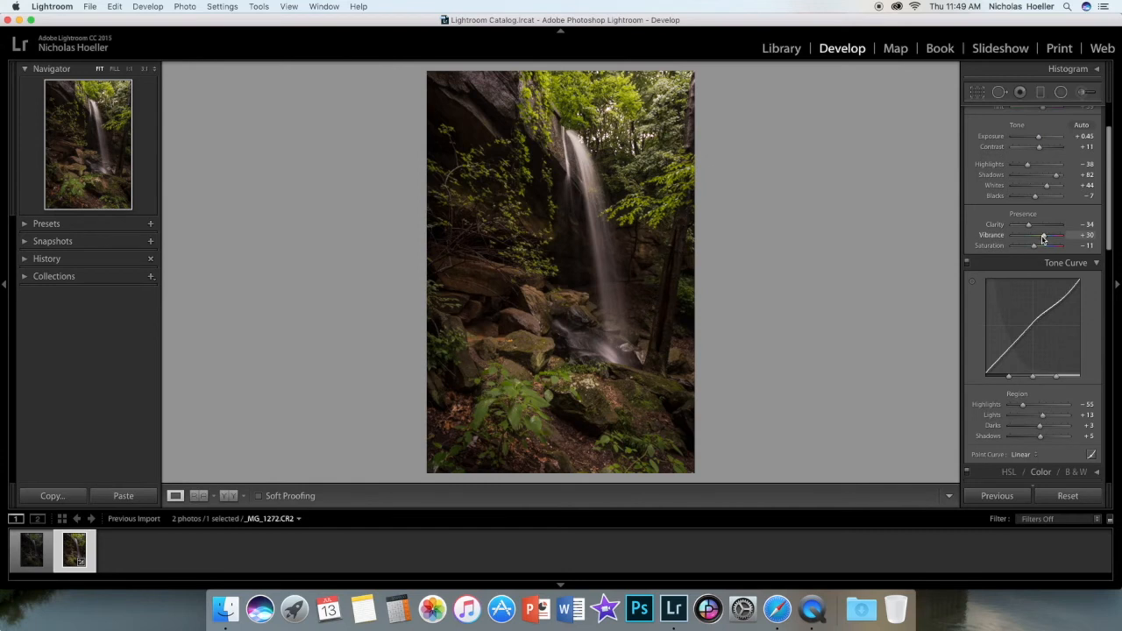
drag(1052, 235, 1042, 235)
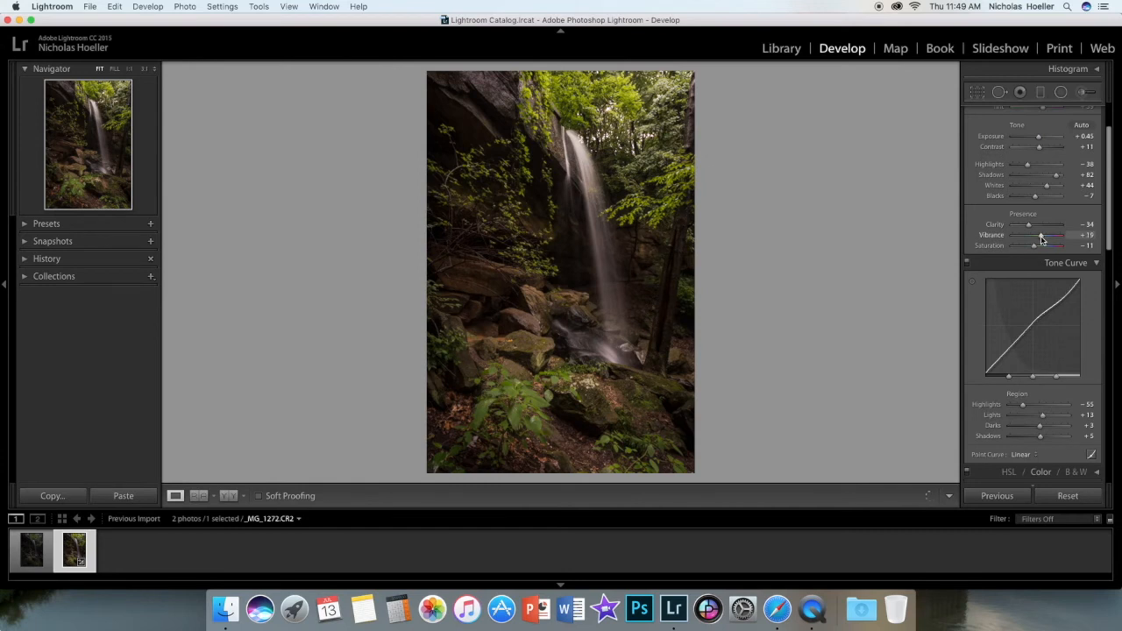
drag(1050, 235, 1052, 235)
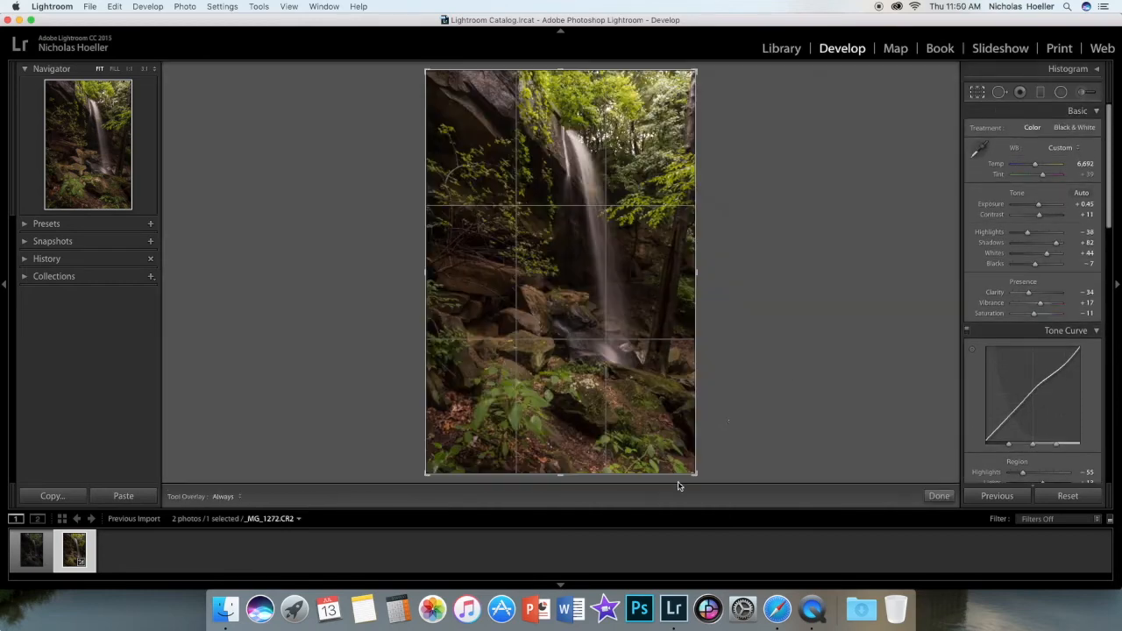
- Crop the waterfall photo tighter, trimming rock along the left and top edges, refining once
click(976, 91)
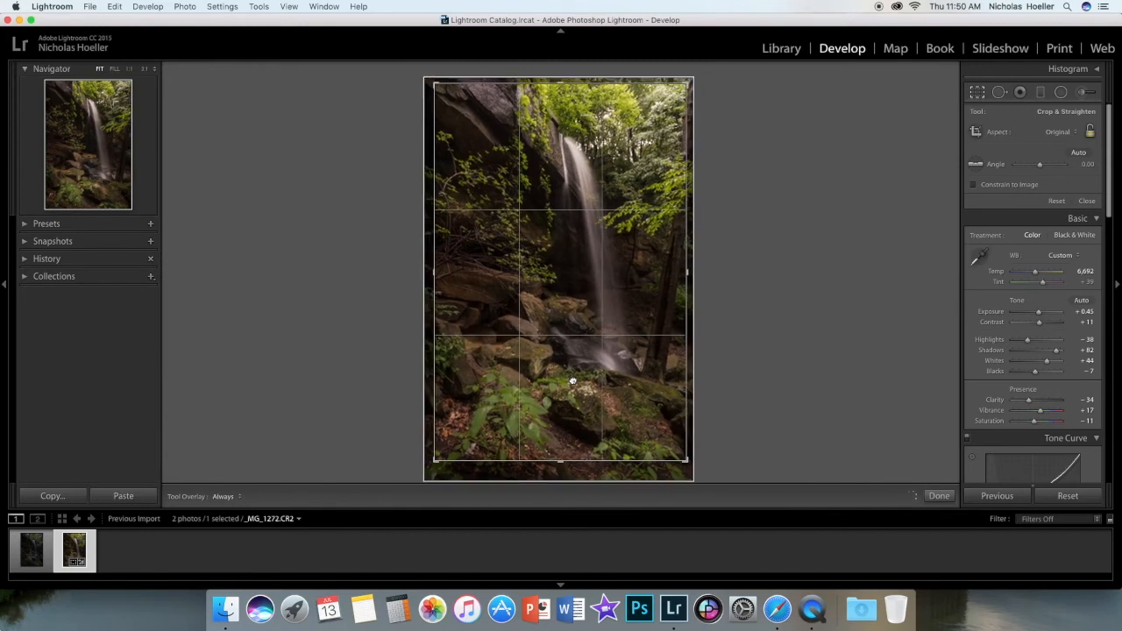
click(940, 495)
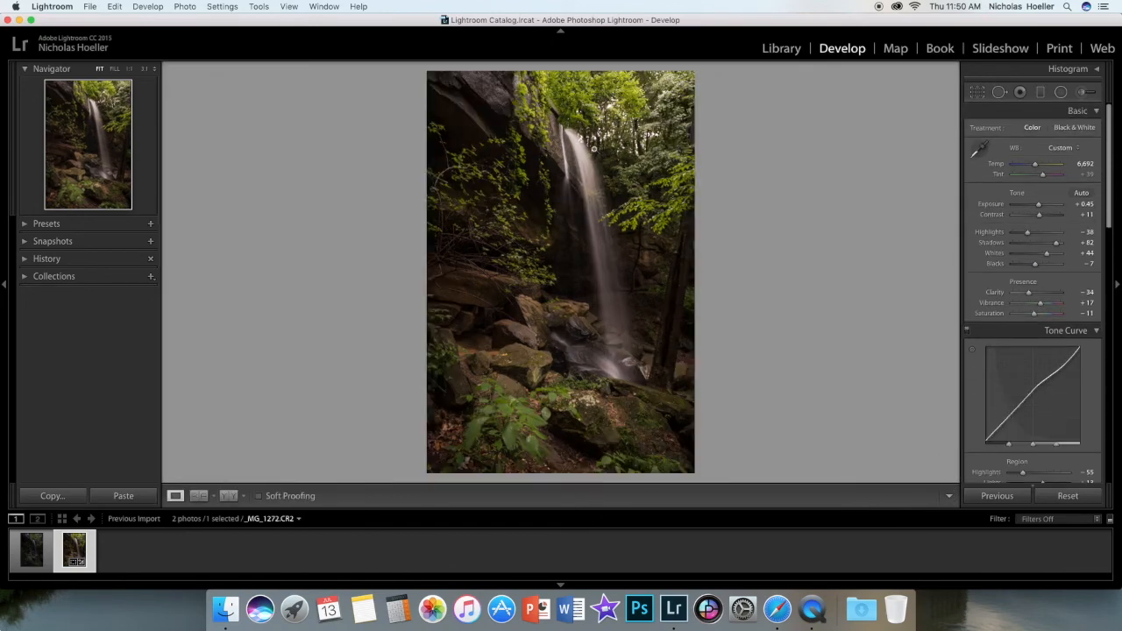
click(977, 91)
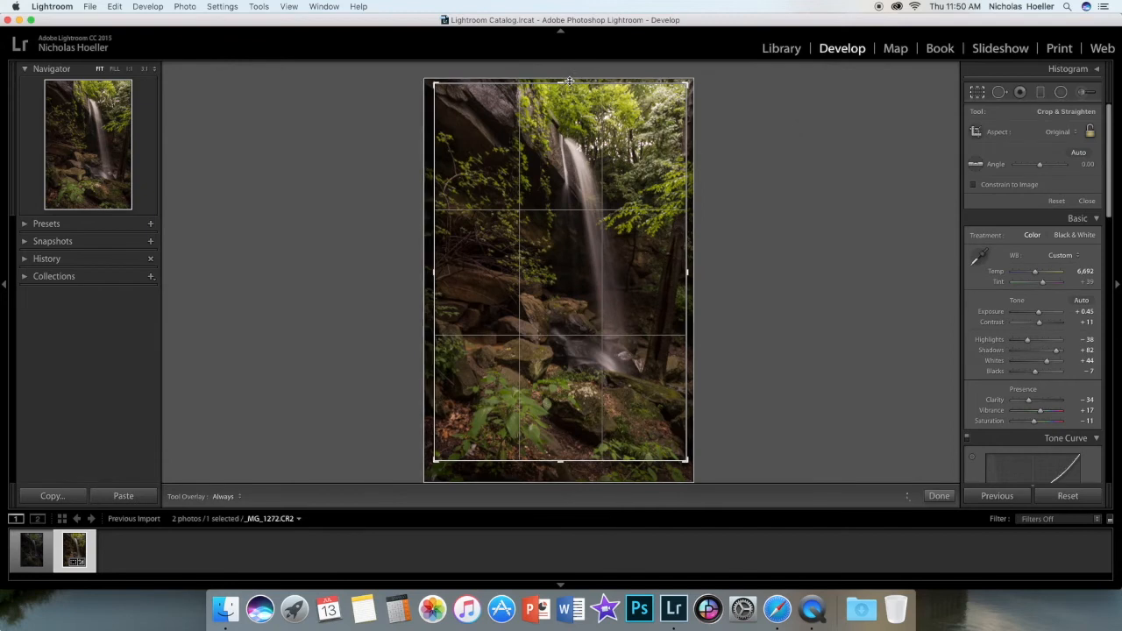
mouse_move(617, 254)
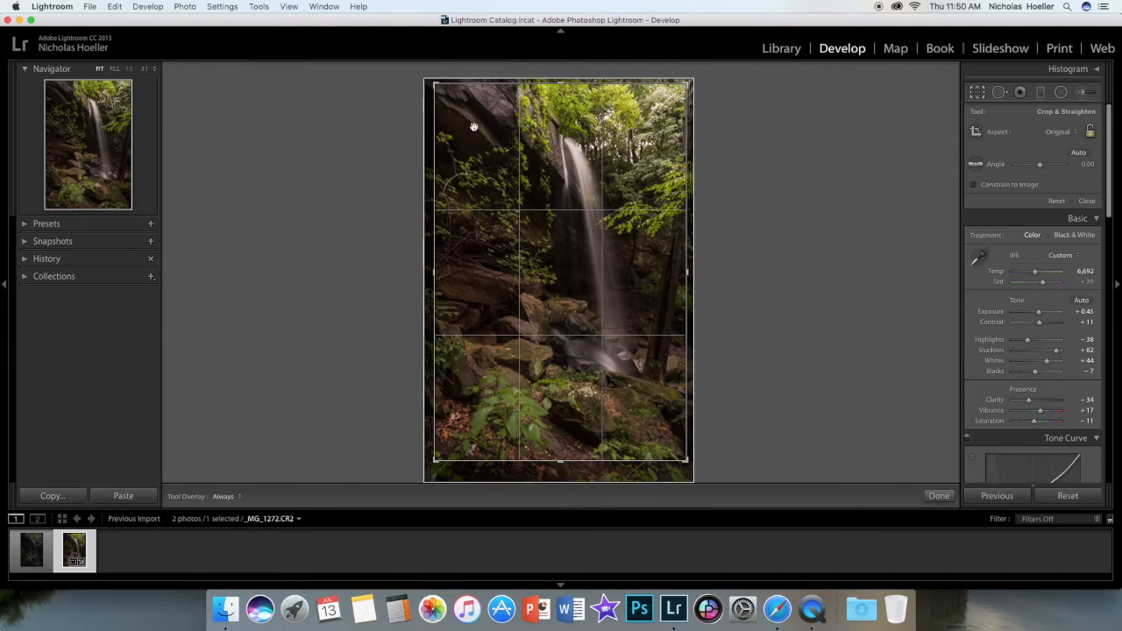
mouse_move(673, 390)
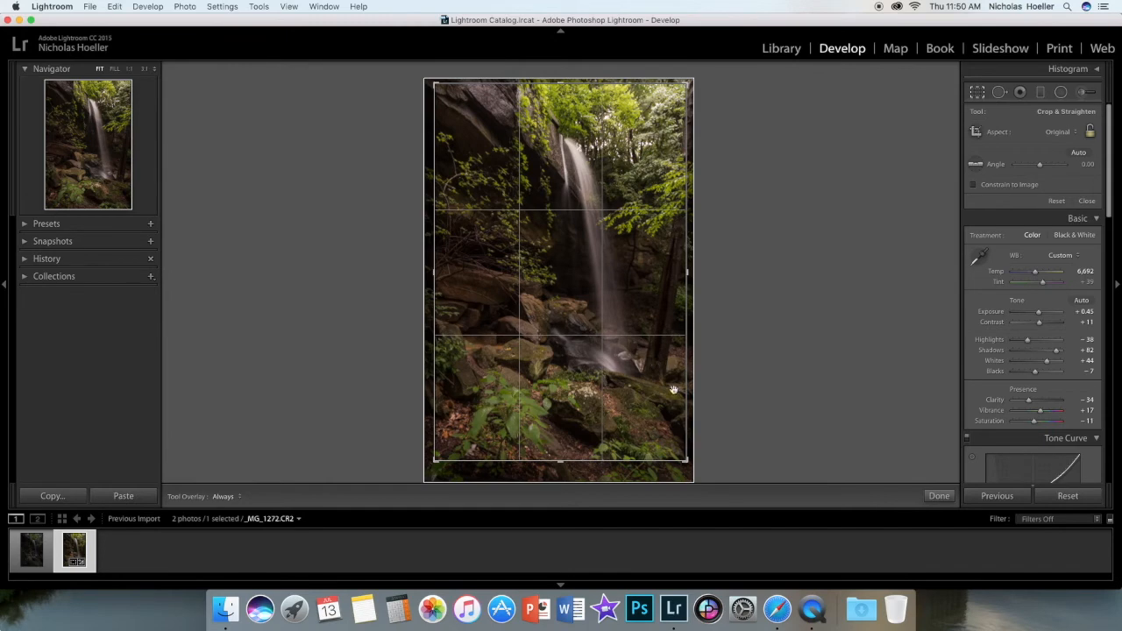
click(940, 494)
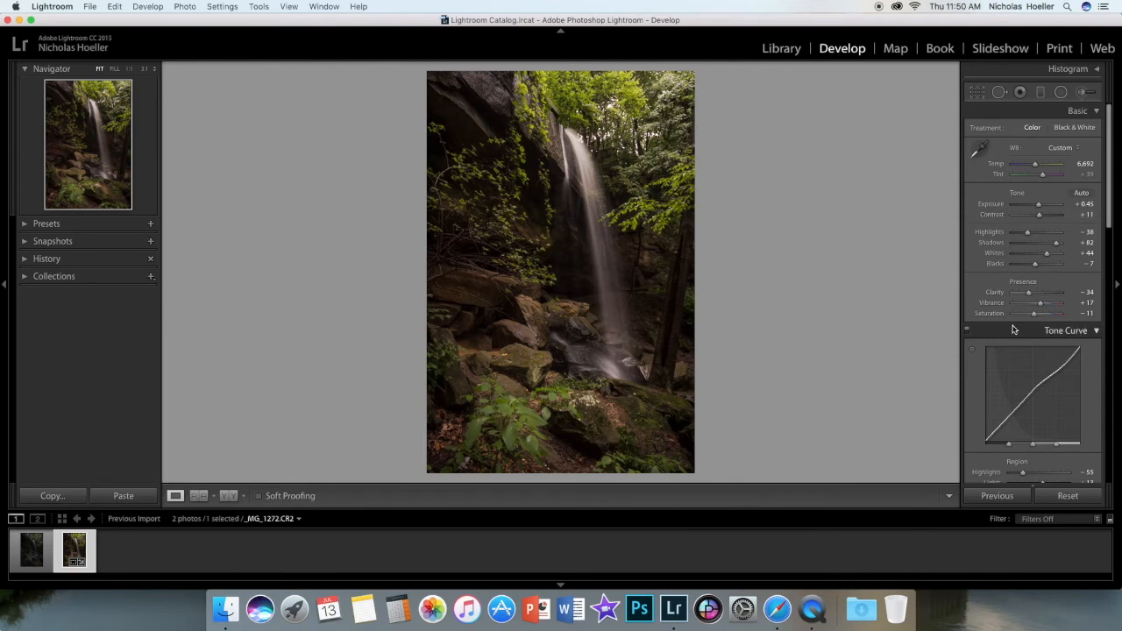
- Nudge Saturation up then slightly back down in the Basic panel
scroll(down, 3)
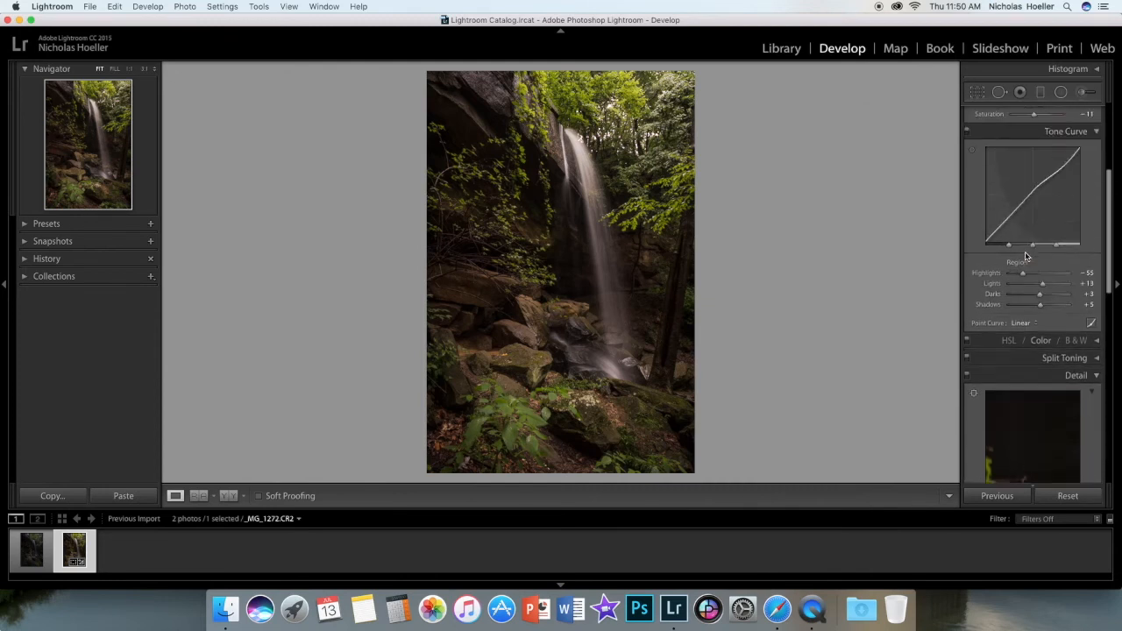
click(1077, 111)
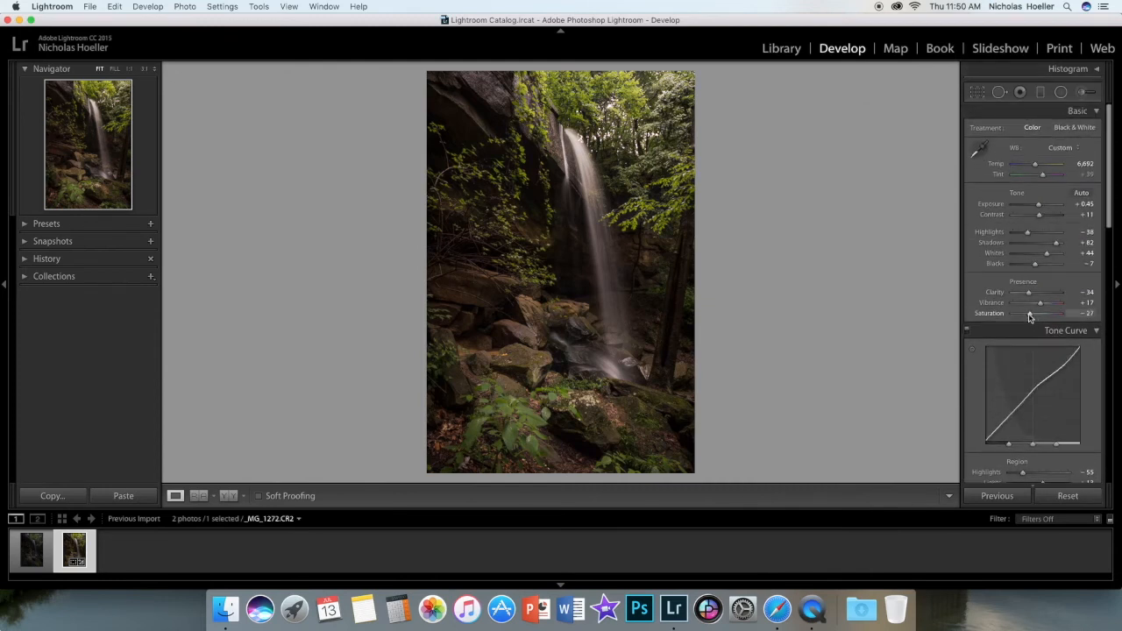
drag(1031, 312, 1055, 312)
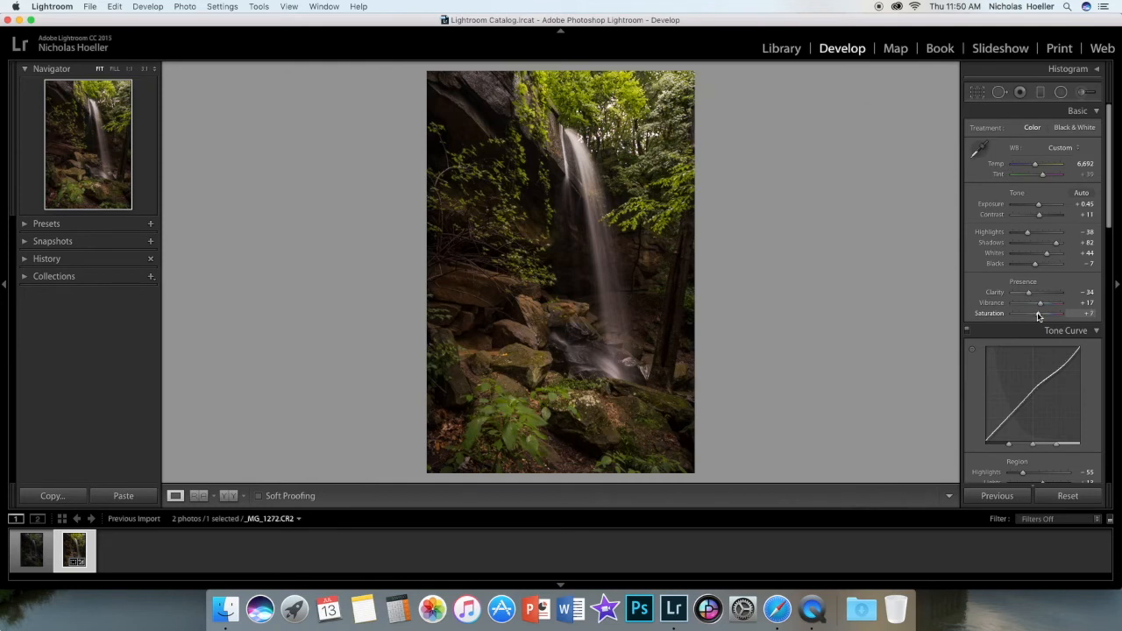
drag(1055, 312, 1066, 312)
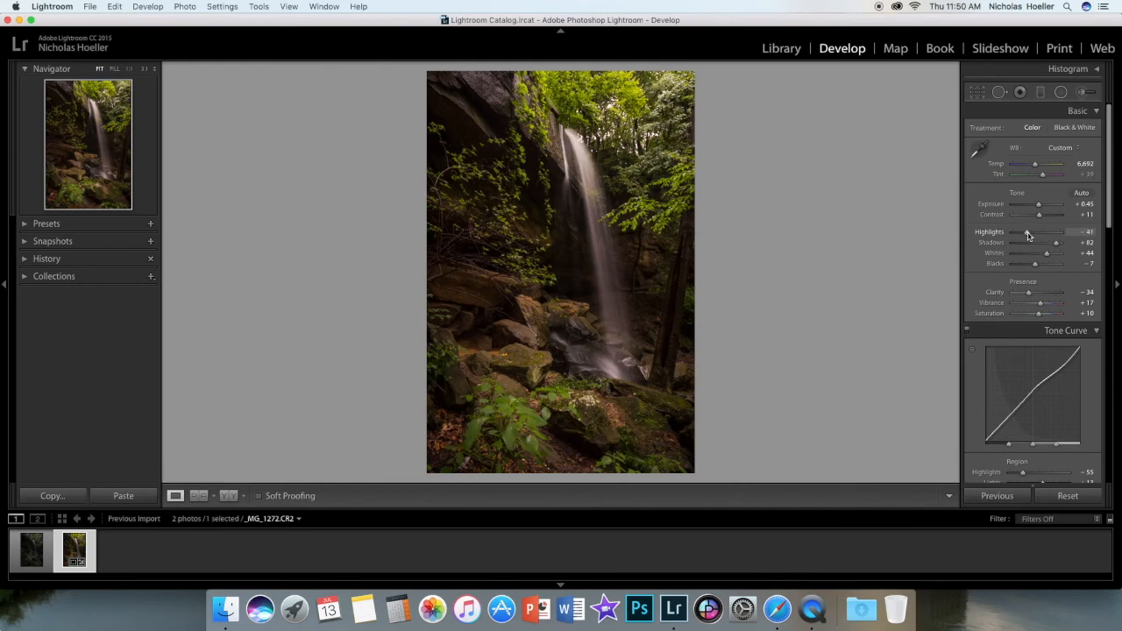
mouse_move(1041, 207)
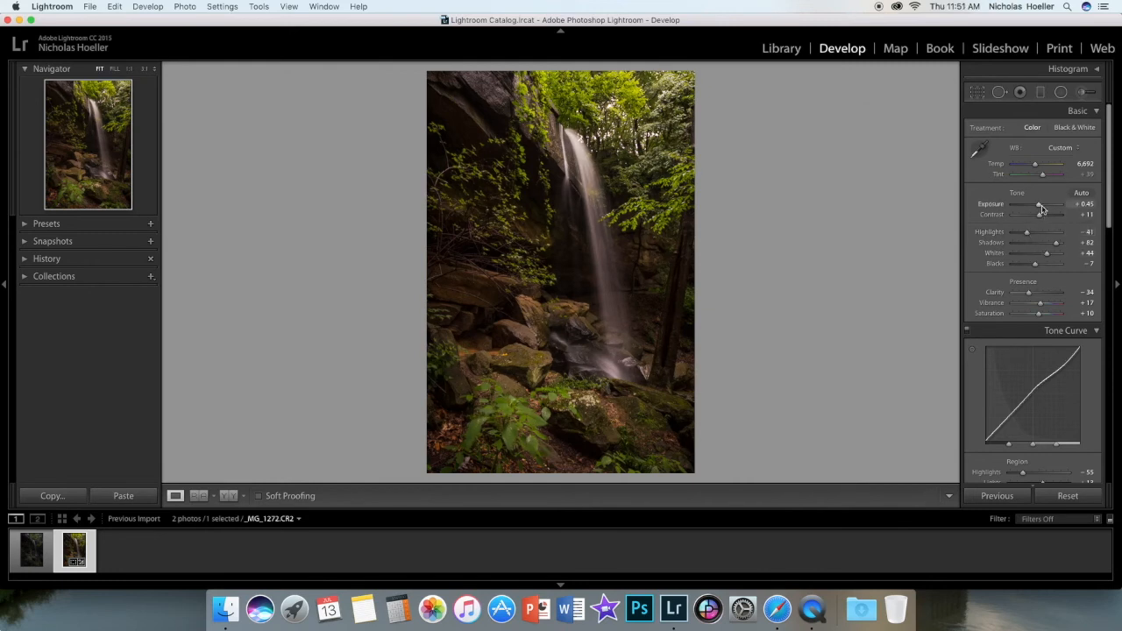
- Lower Exposure to about +0.25 for a slightly darker look
drag(1043, 204, 1038, 204)
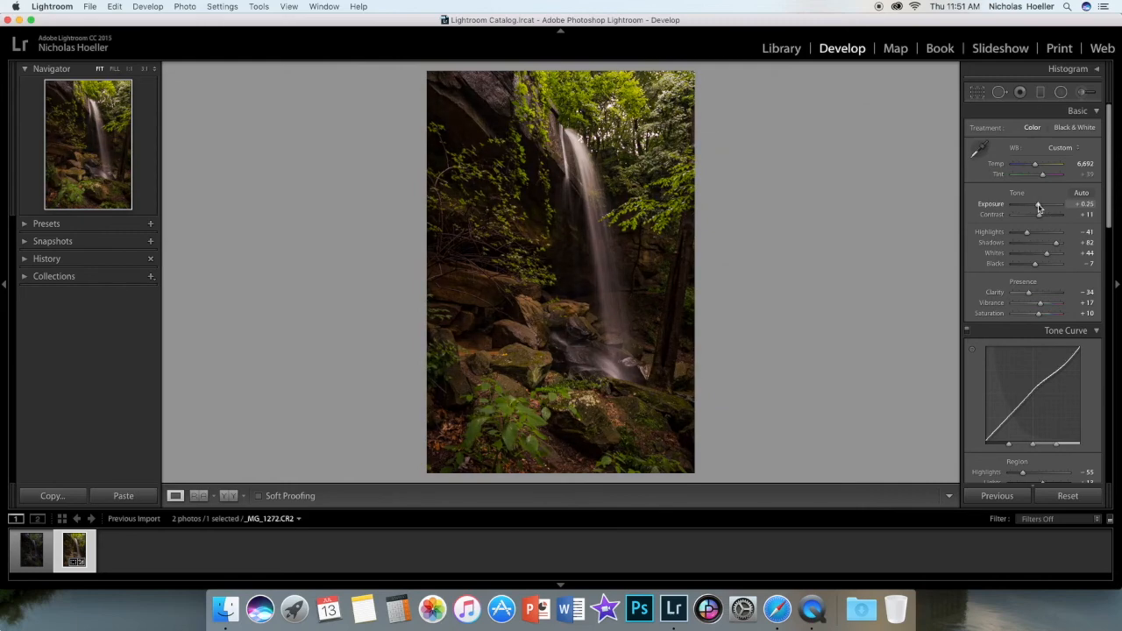
drag(1034, 203, 1037, 204)
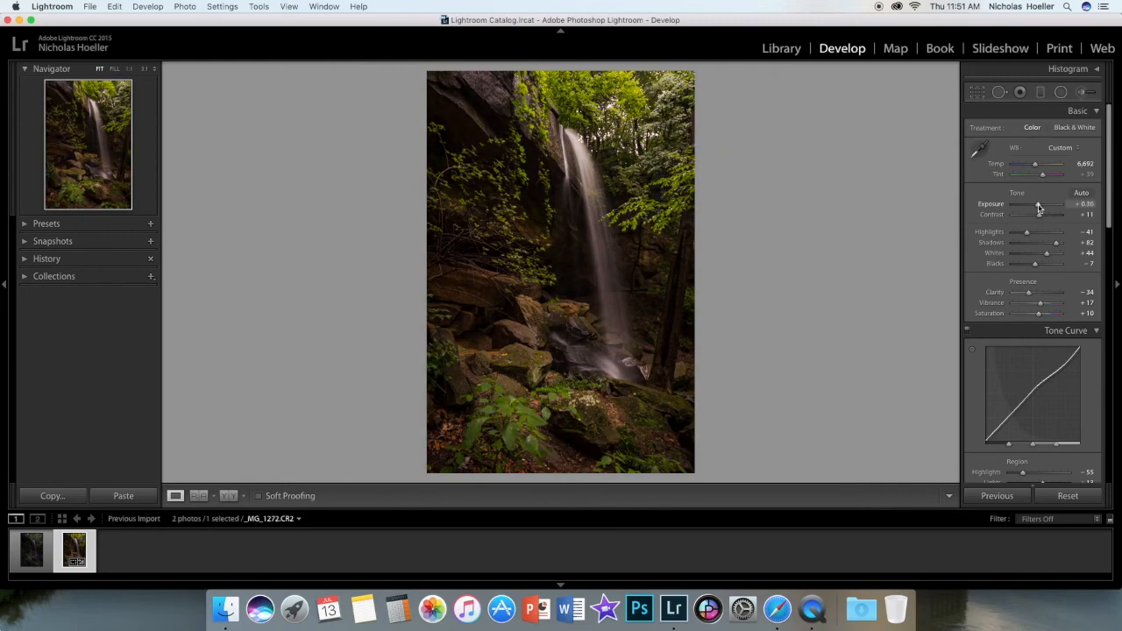
drag(1038, 203, 1033, 203)
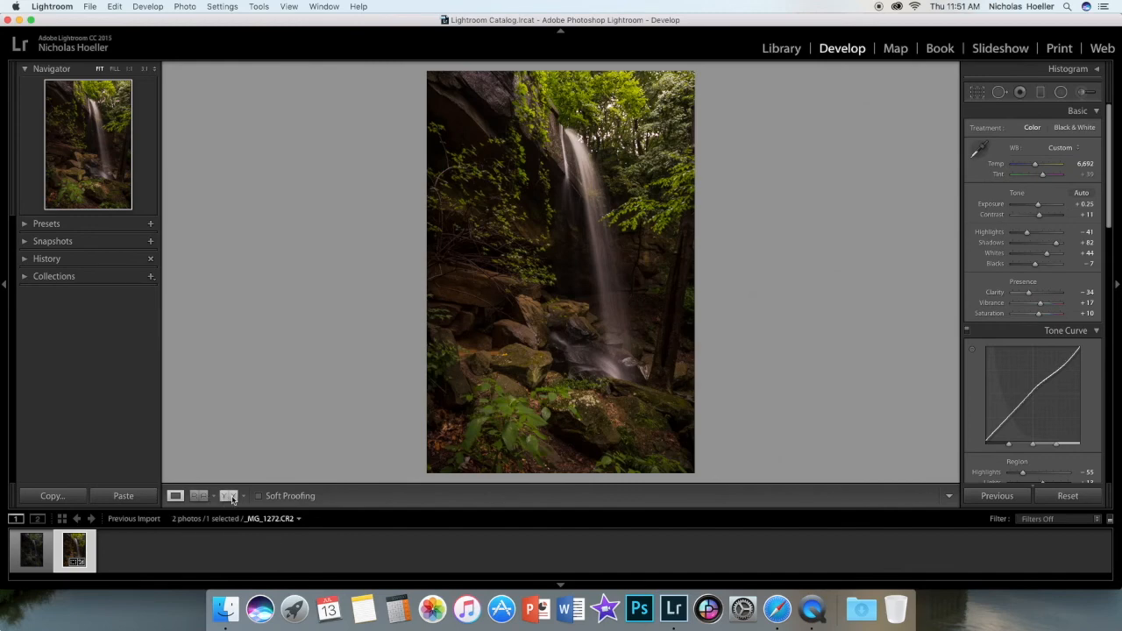
- Show the original and edited photo side by side in Before & After view
click(228, 495)
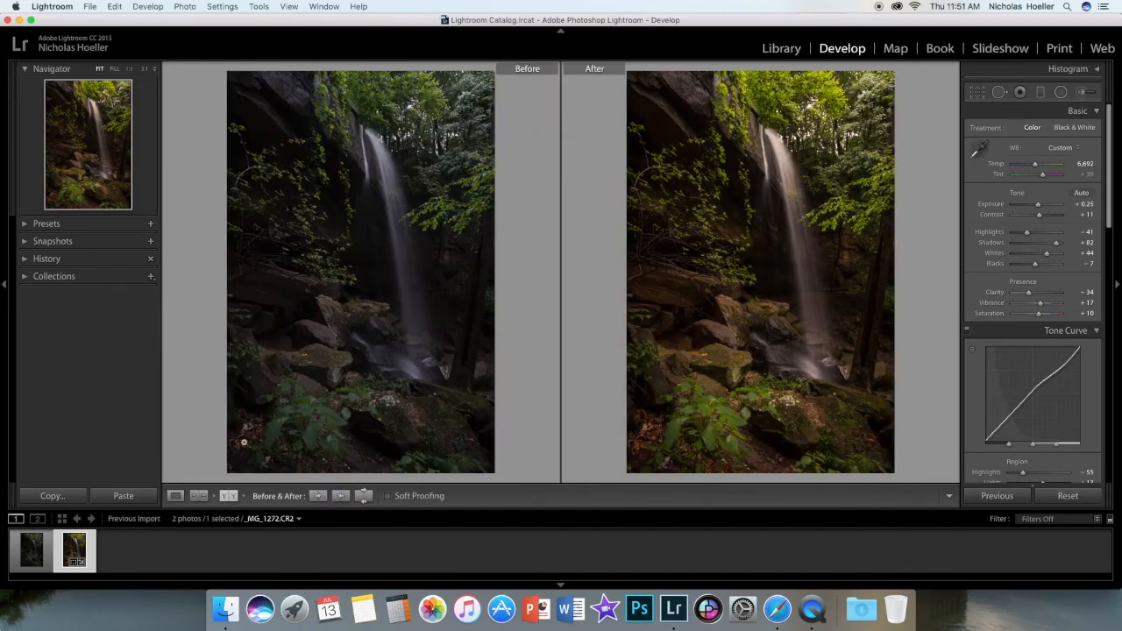
mouse_move(363, 381)
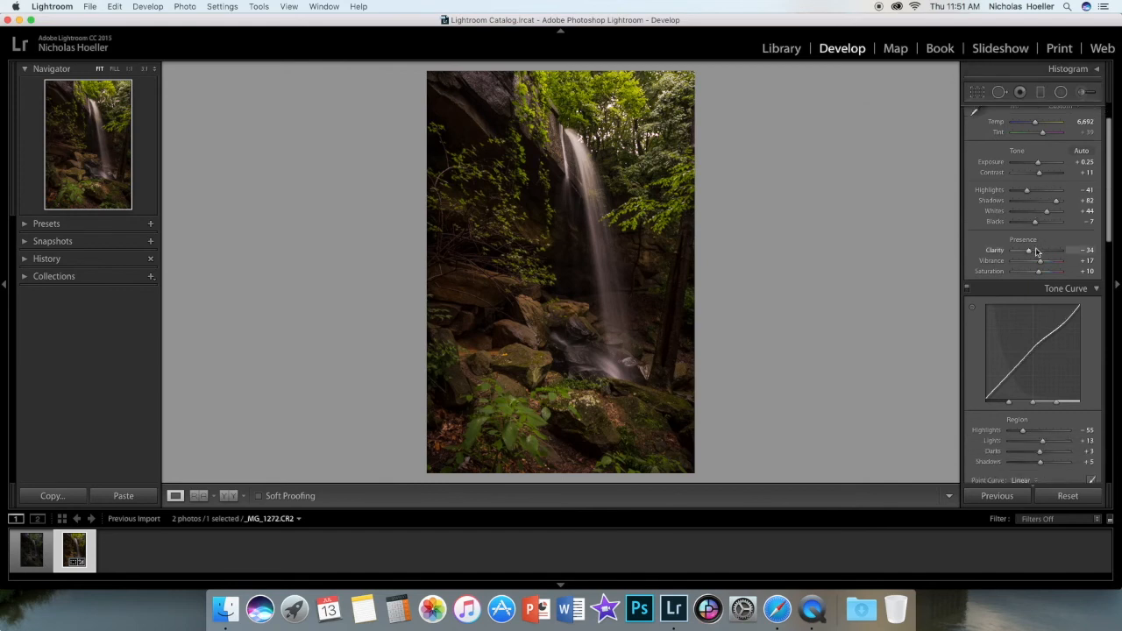
scroll(down, 3)
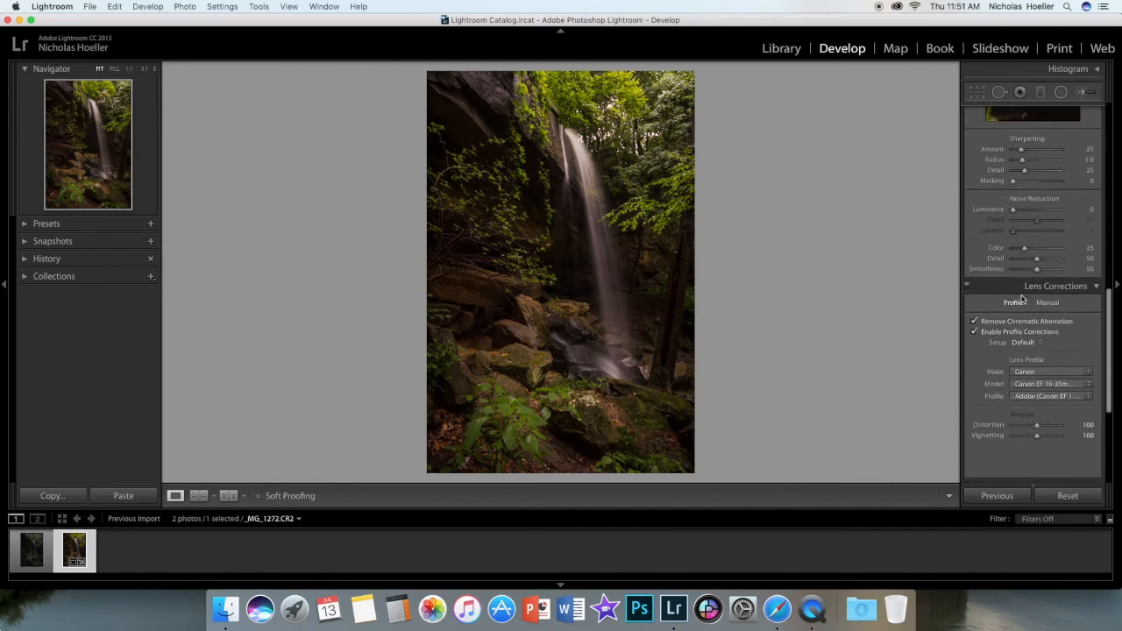
scroll(down, 3)
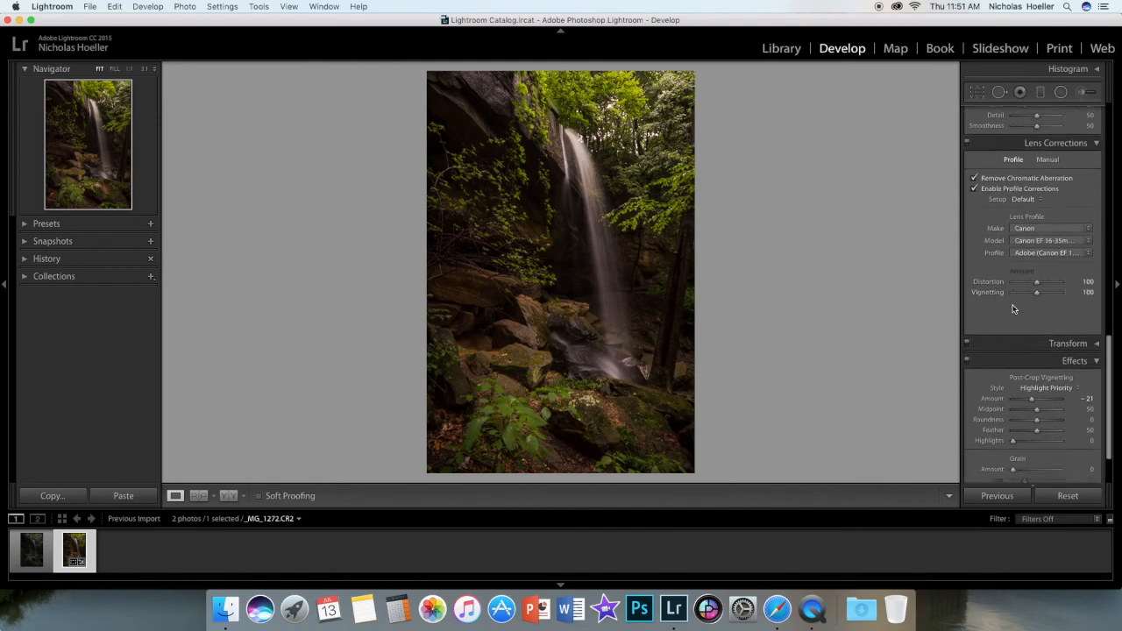
scroll(down, 3)
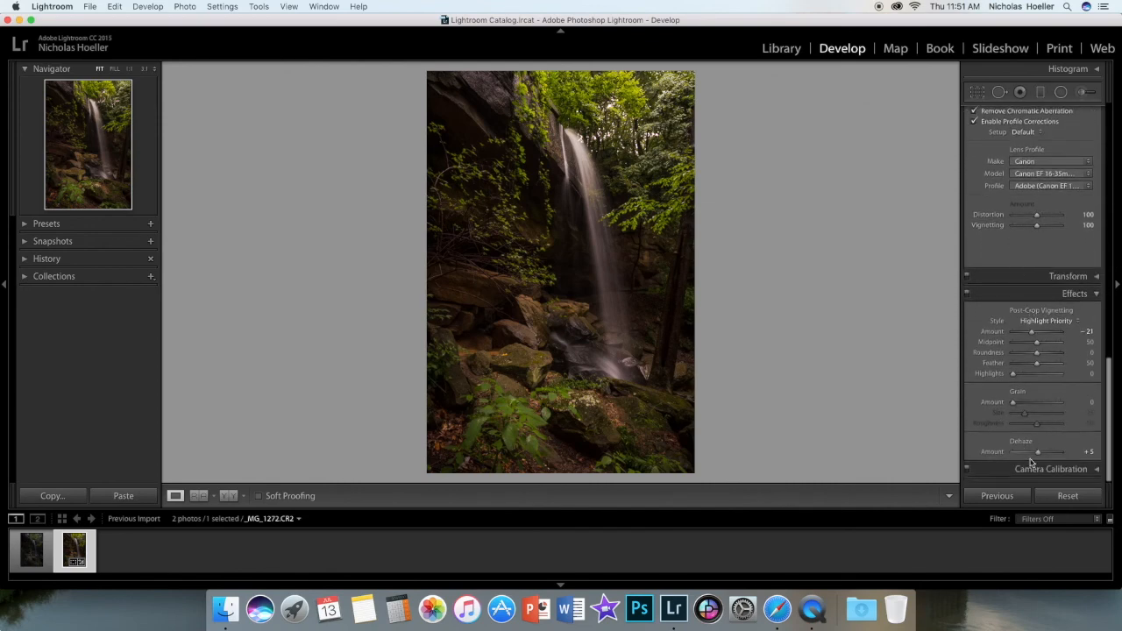